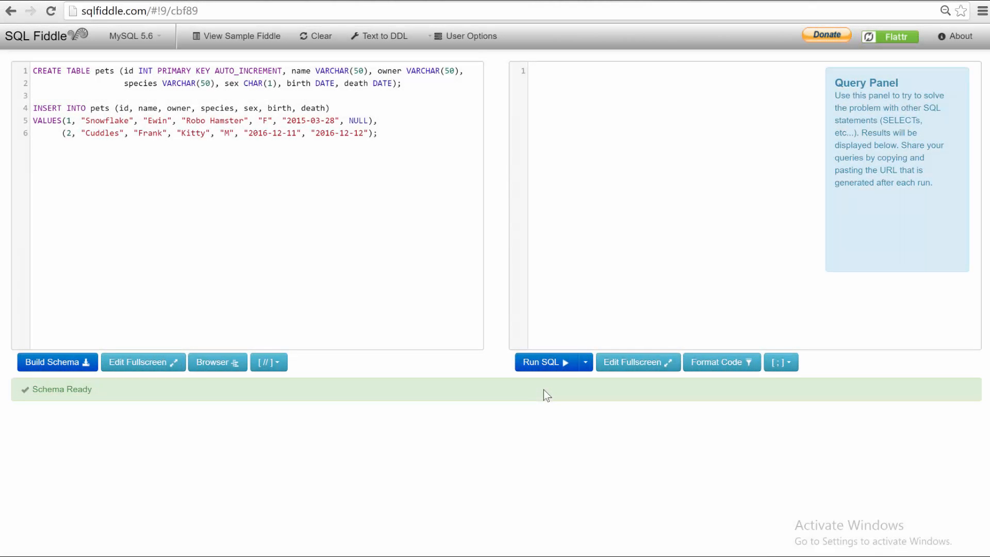
mouse_move(426, 190)
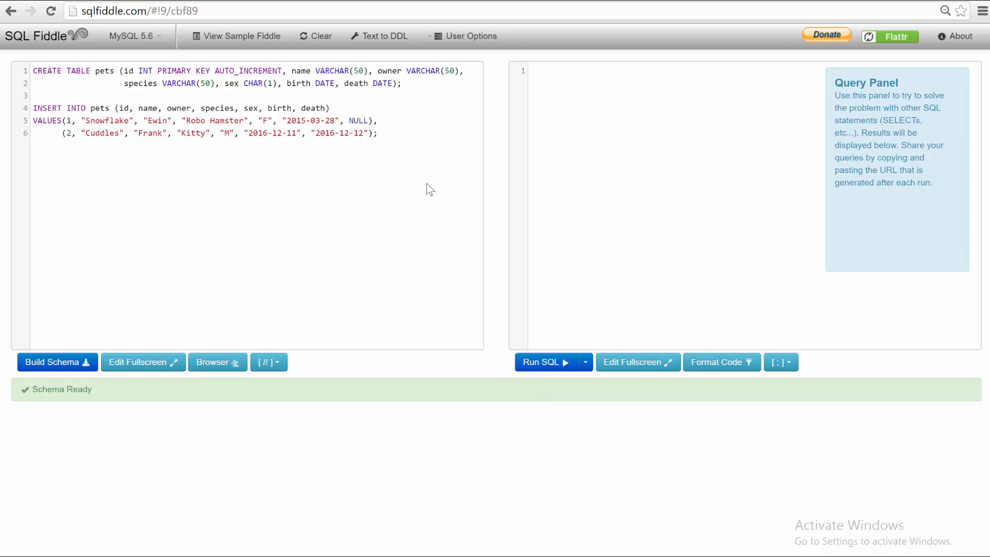
Step: Review the schema code and move to the end of the Cuddles insert row
key(ctrl+a)
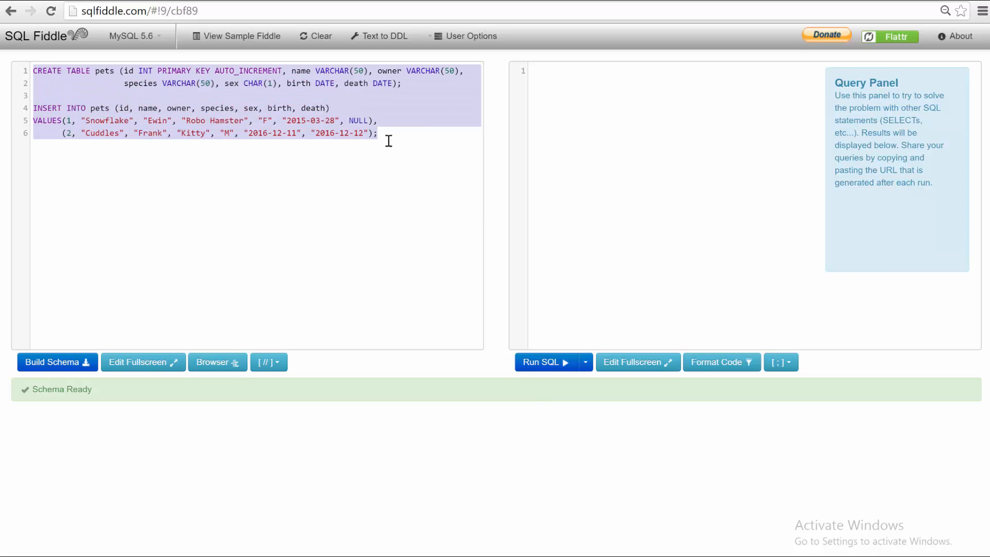
click(389, 139)
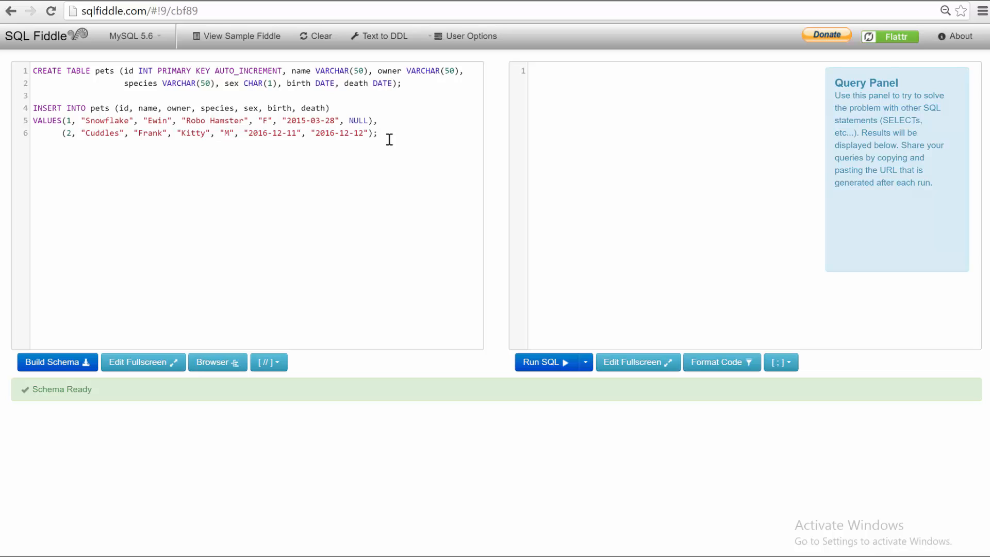
click(546, 362)
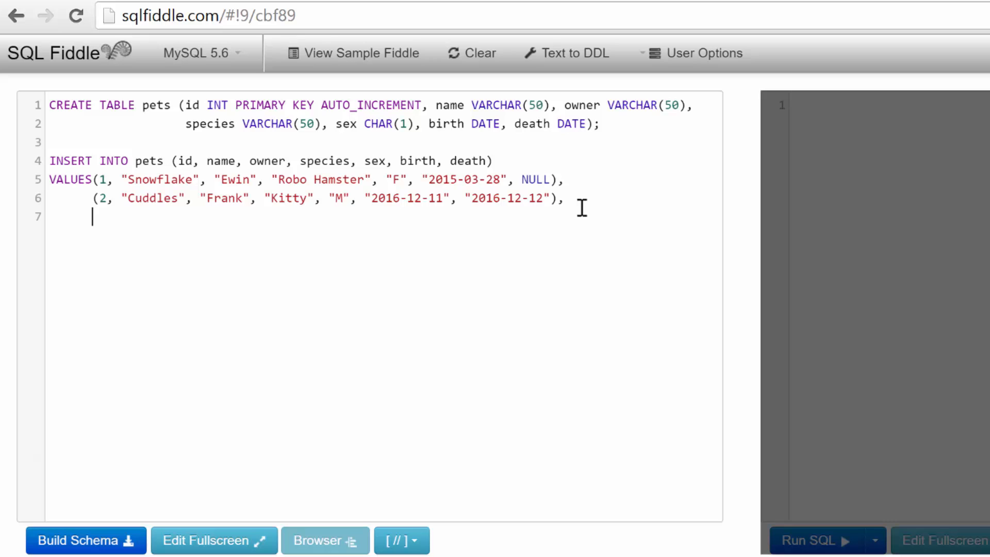
Step: Add row (3, "Princess", "Sam", "Horsey", "F", NOW(), NULL); and begin the next statement
text((3,)
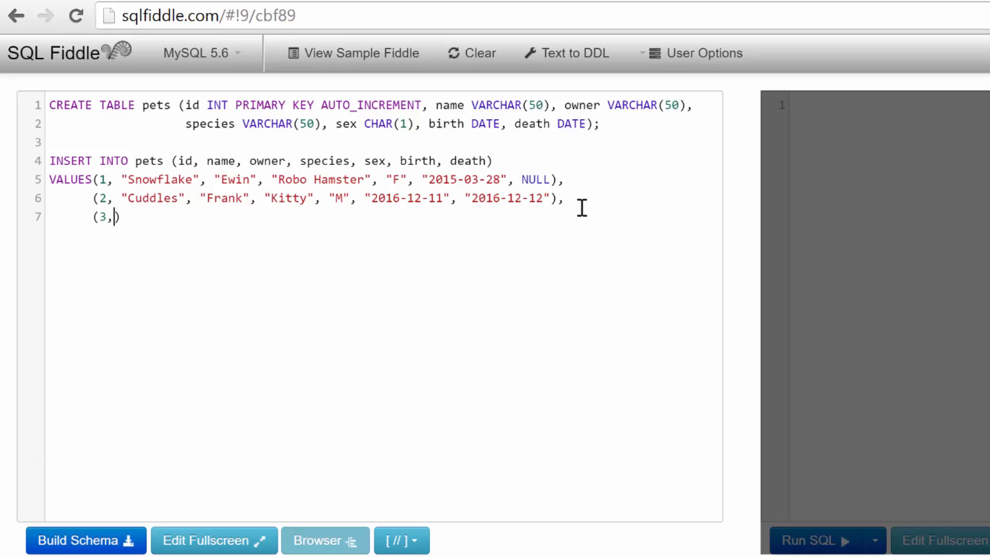
text("Princess" , "Sam", "Horsey", "F",)
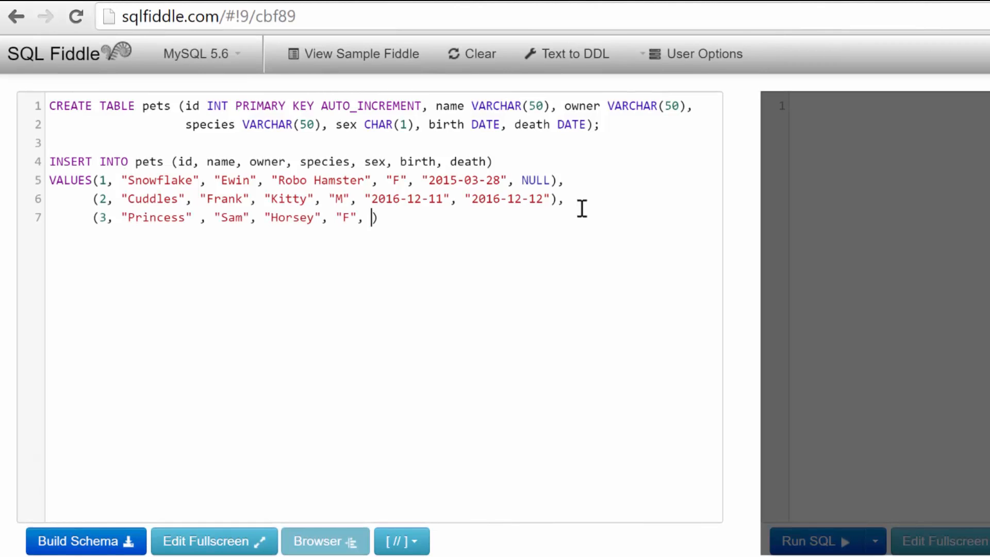
text(NOW())
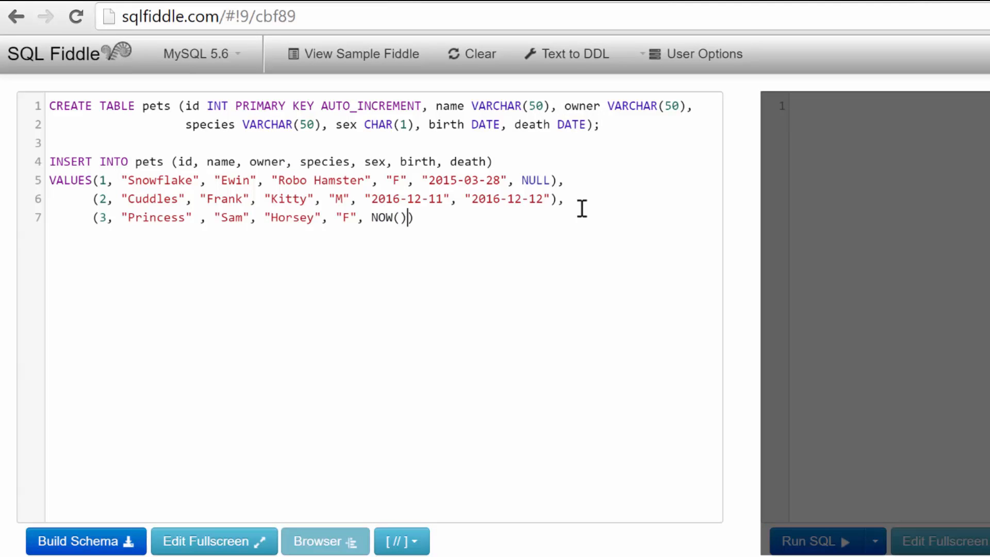
text(,)
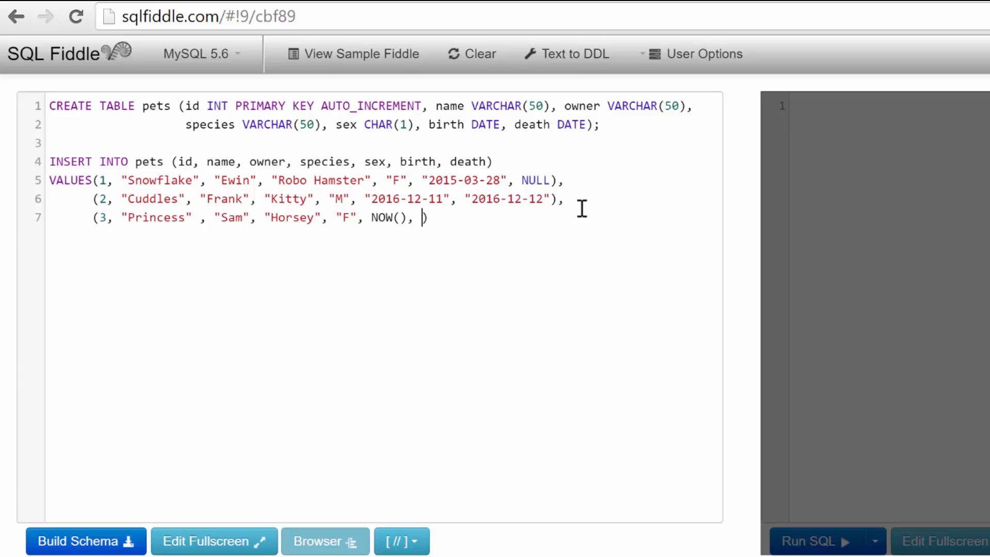
text(NU)
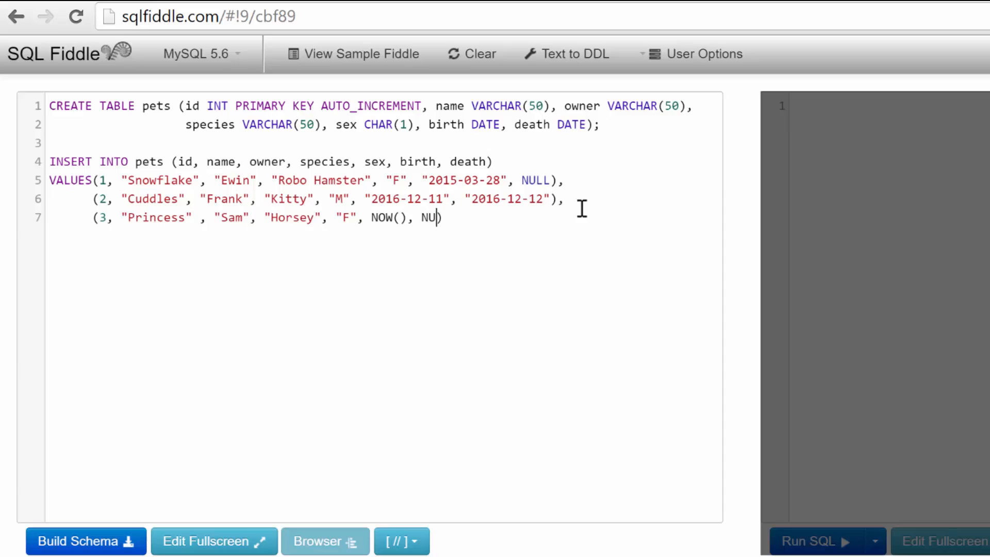
text(LL))
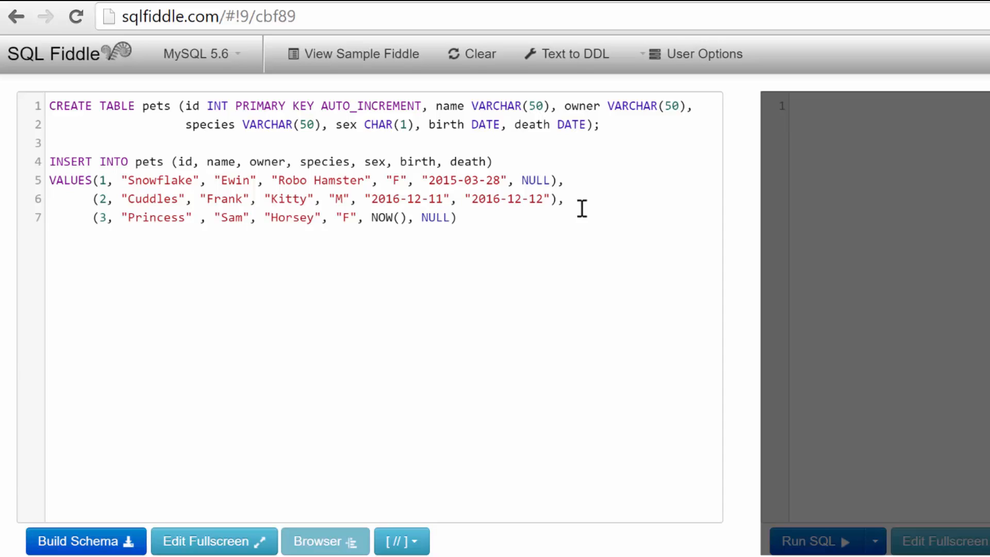
text(;)
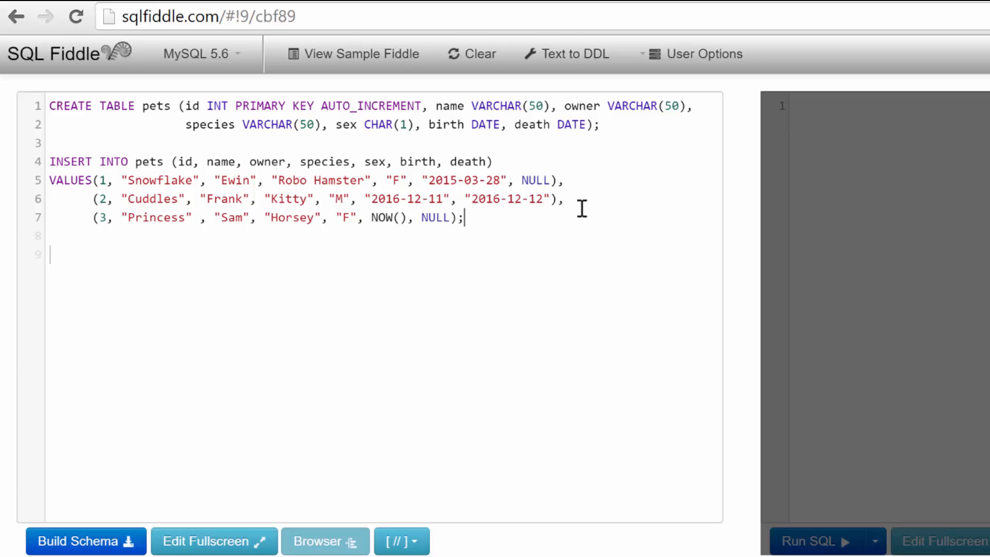
text(D)
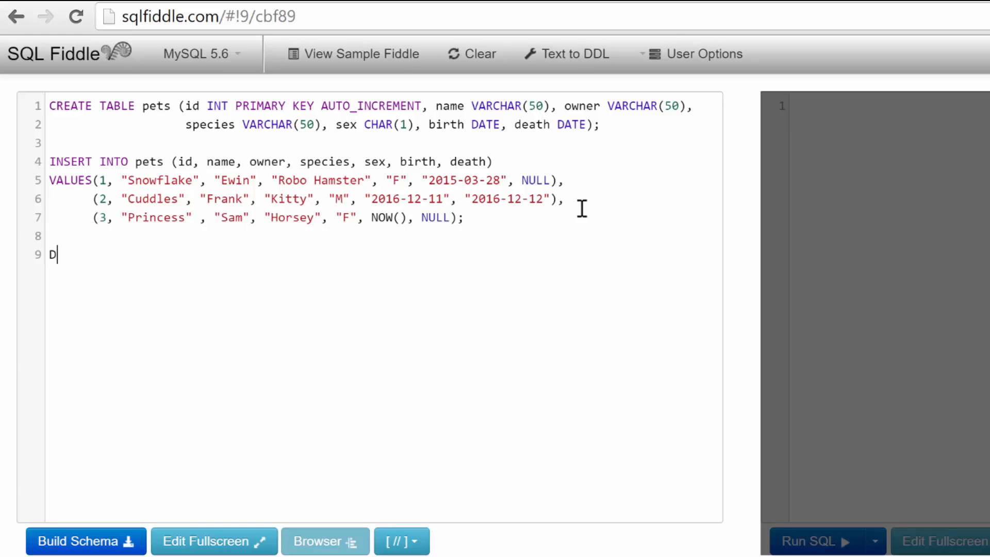
Step: Write DELIMITER // on the line below the INSERT statement
text(ELIMITER)
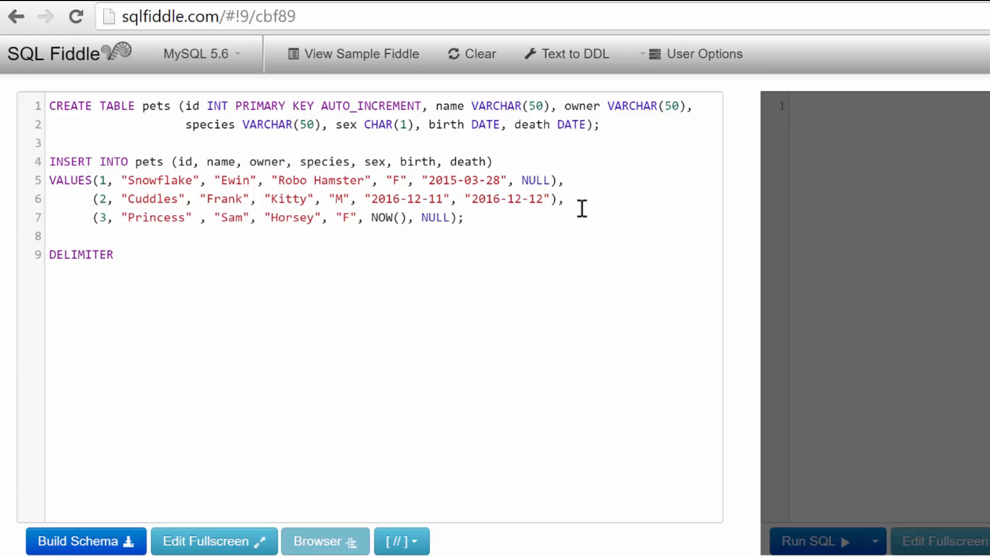
click(120, 254)
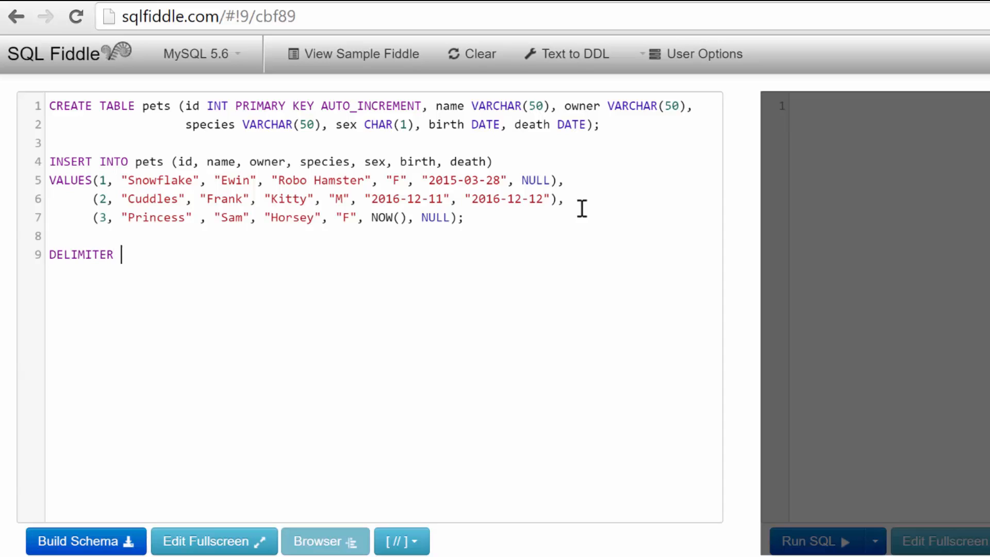
text(//)
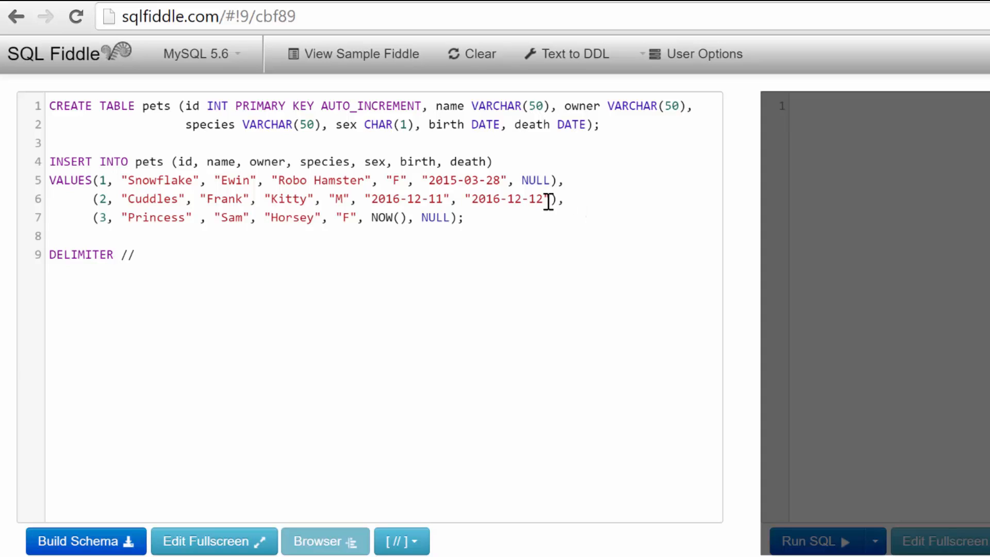
click(328, 381)
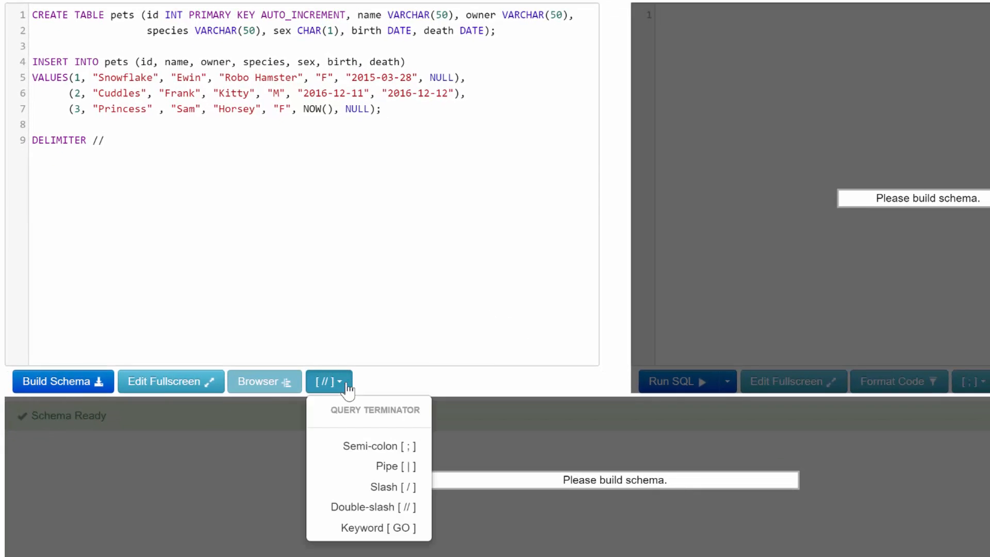
click(379, 445)
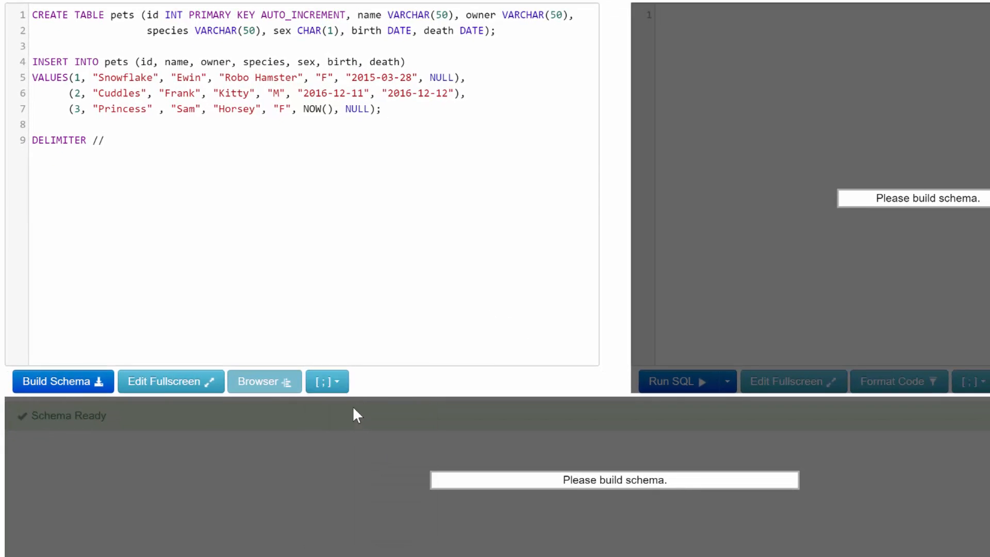
click(327, 381)
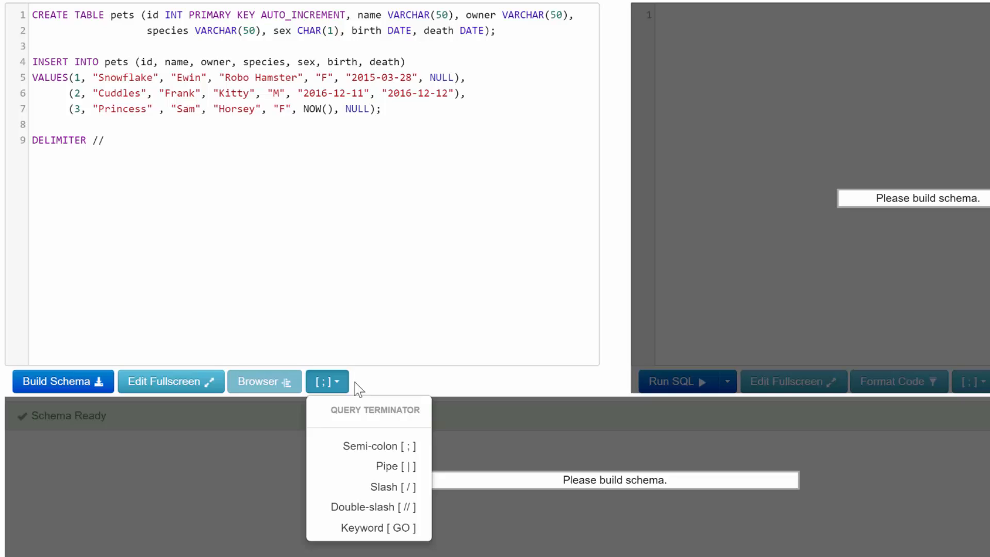
mouse_move(392, 485)
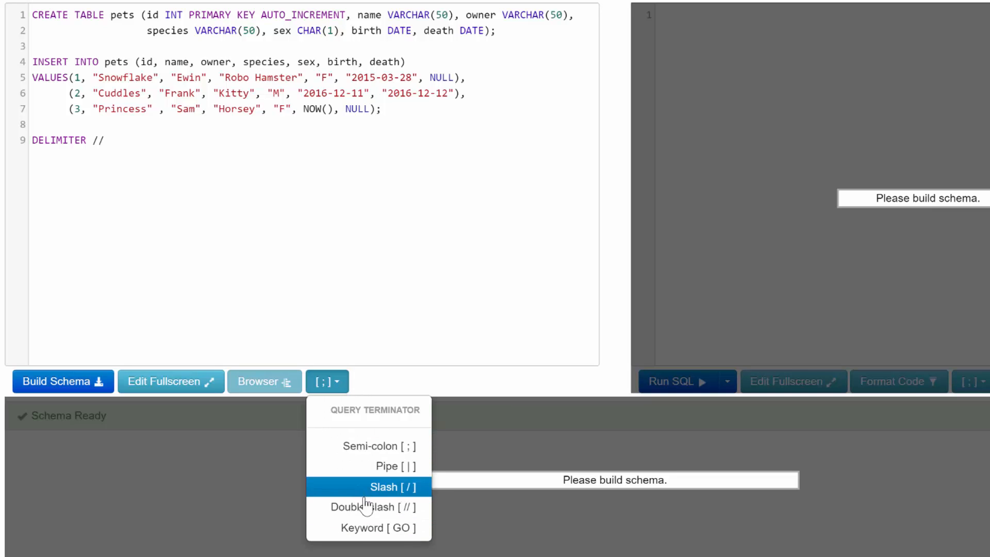
click(364, 507)
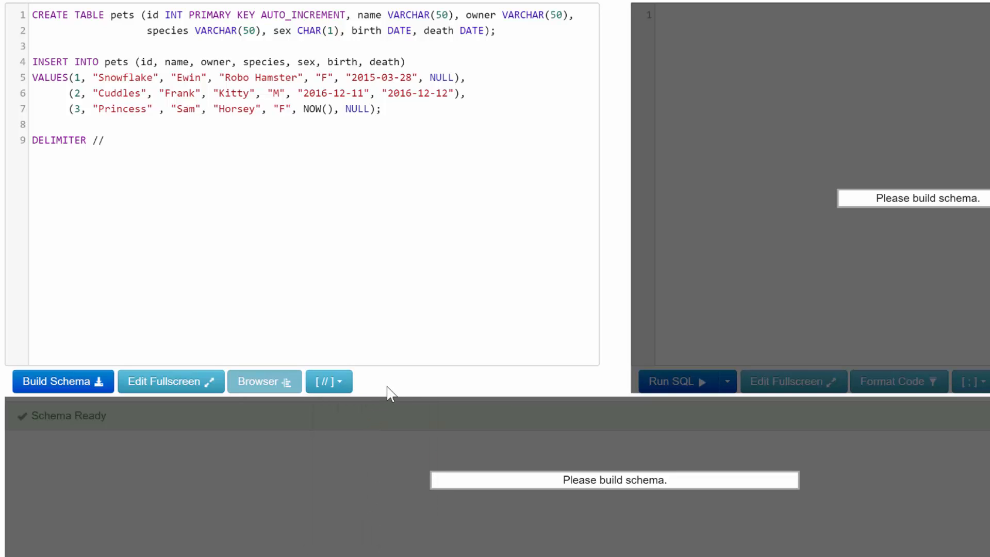
mouse_move(127, 163)
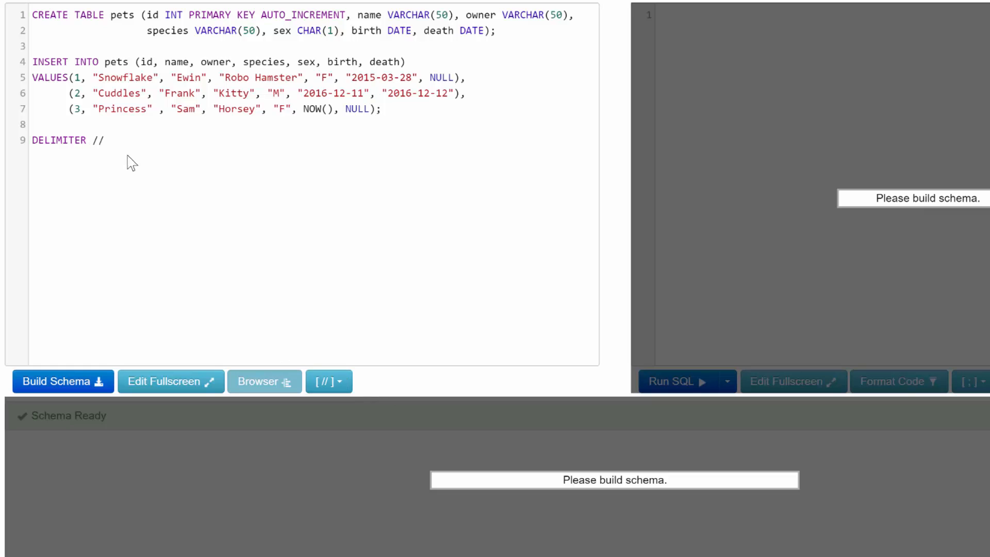
mouse_move(323, 378)
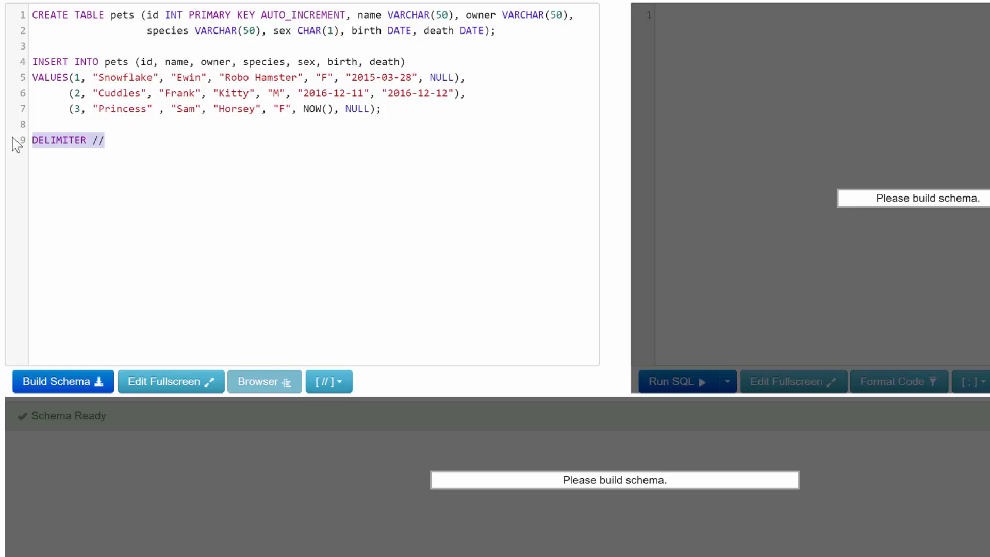
Step: Replace the DELIMITER line with the header CREATE PROCEDURE pets_female()
key(Backspace)
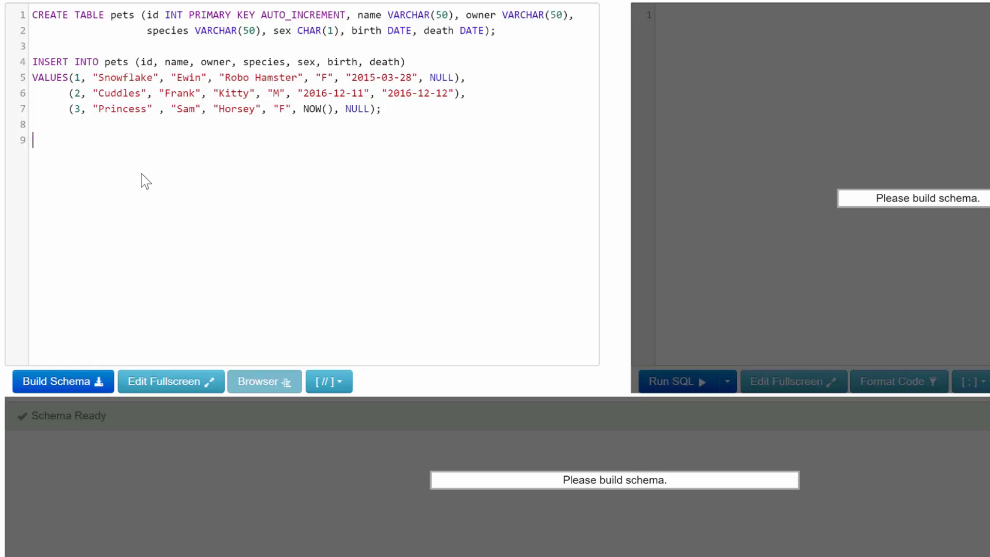
text(CREATE PROCEDURE)
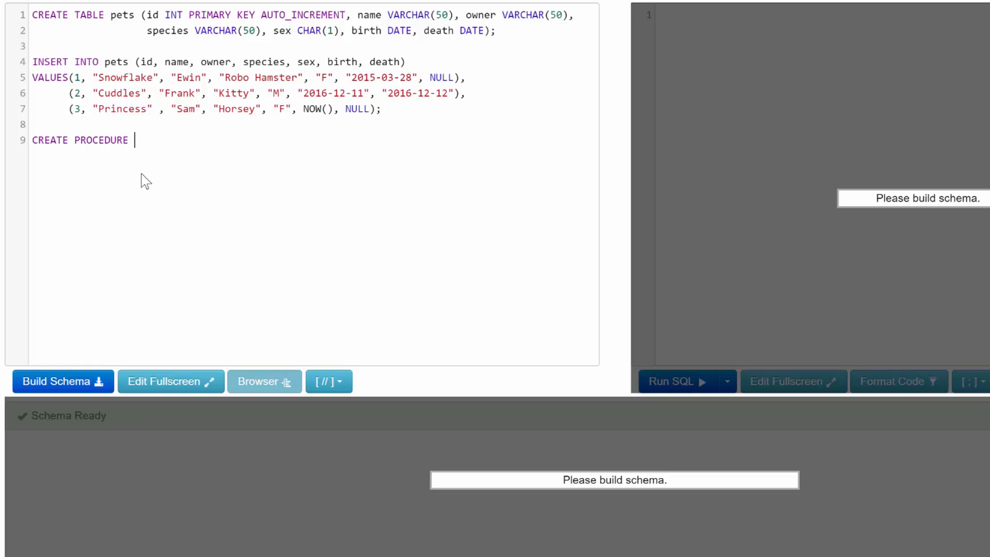
text(pets_)
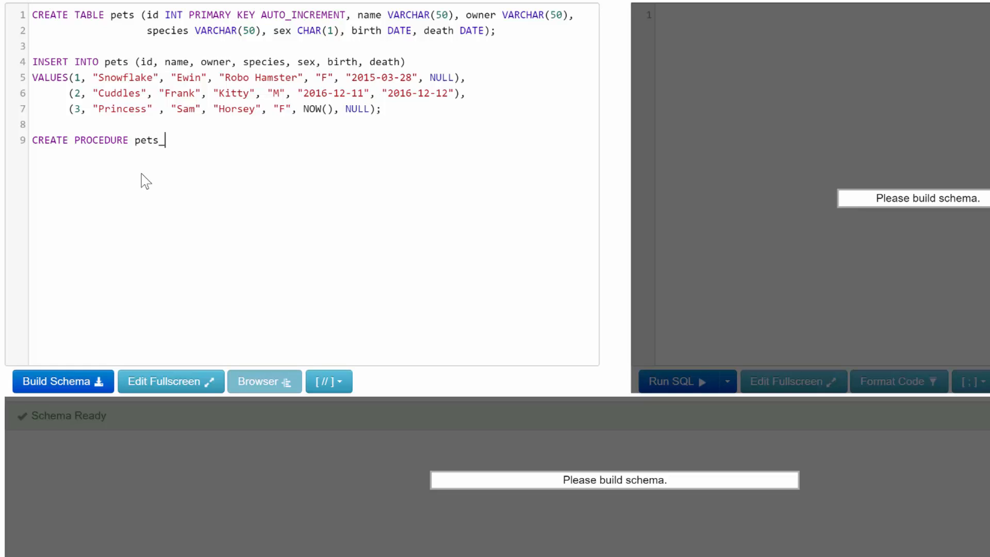
text(female)
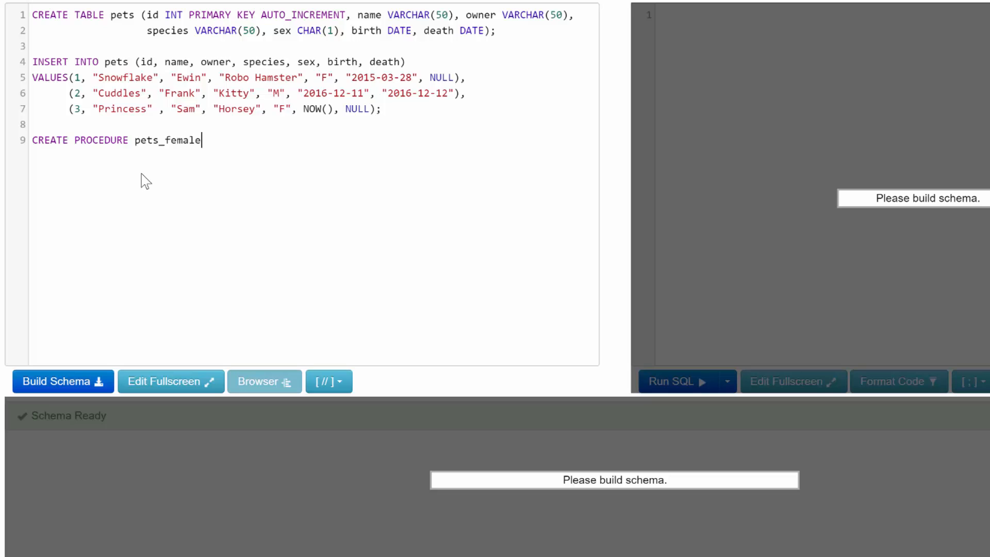
text(())
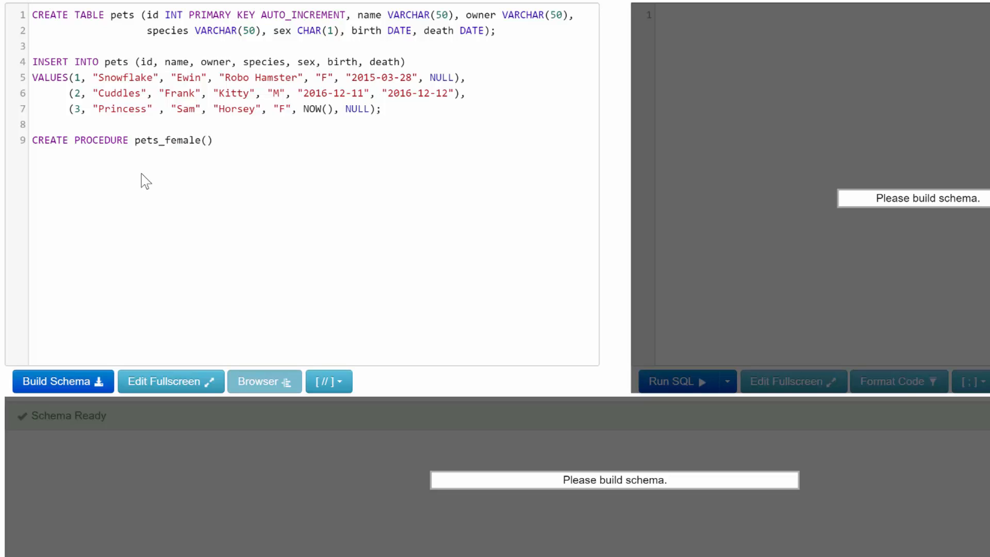
Step: Check the pets_female name and return to the end of the procedure header
click(183, 140)
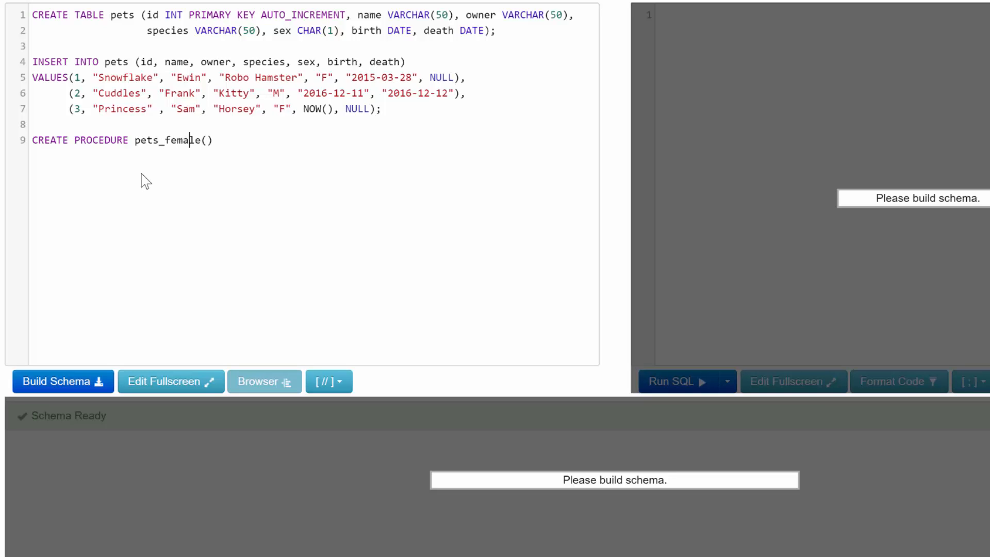
click(133, 139)
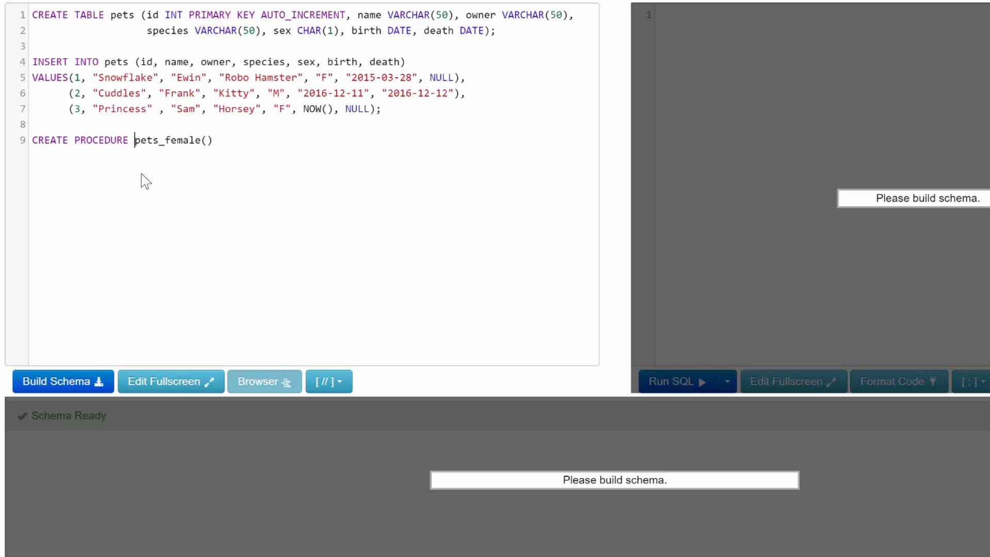
double_click(145, 140)
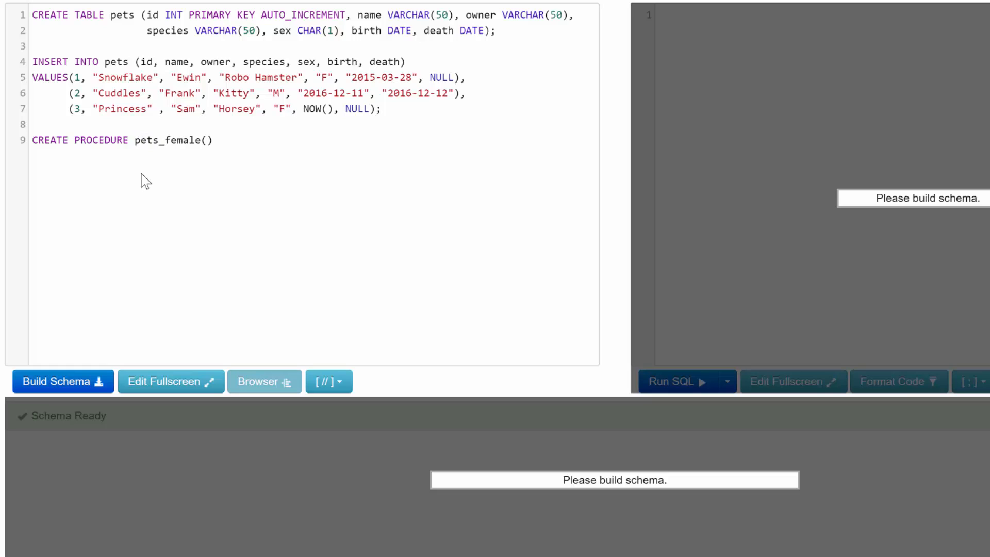
click(163, 140)
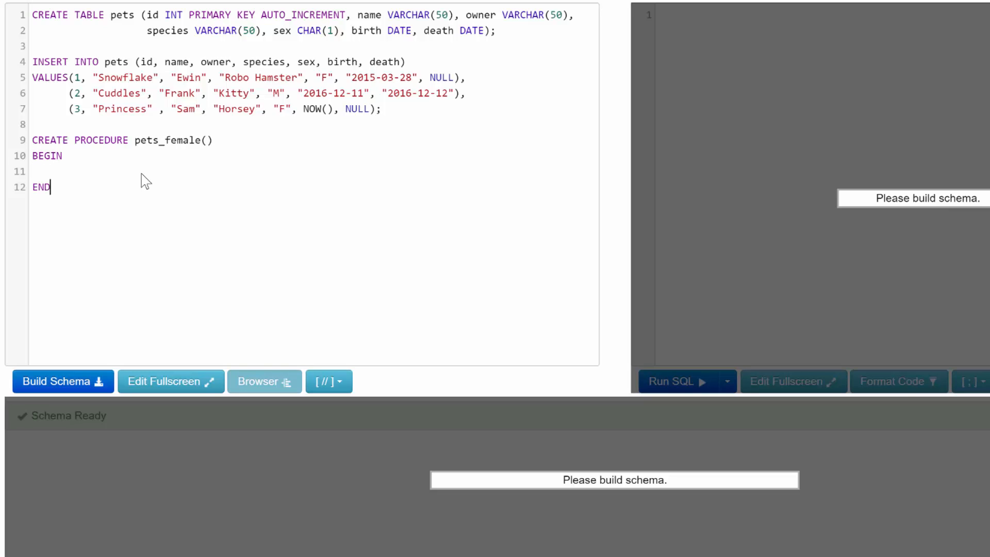
text(//)
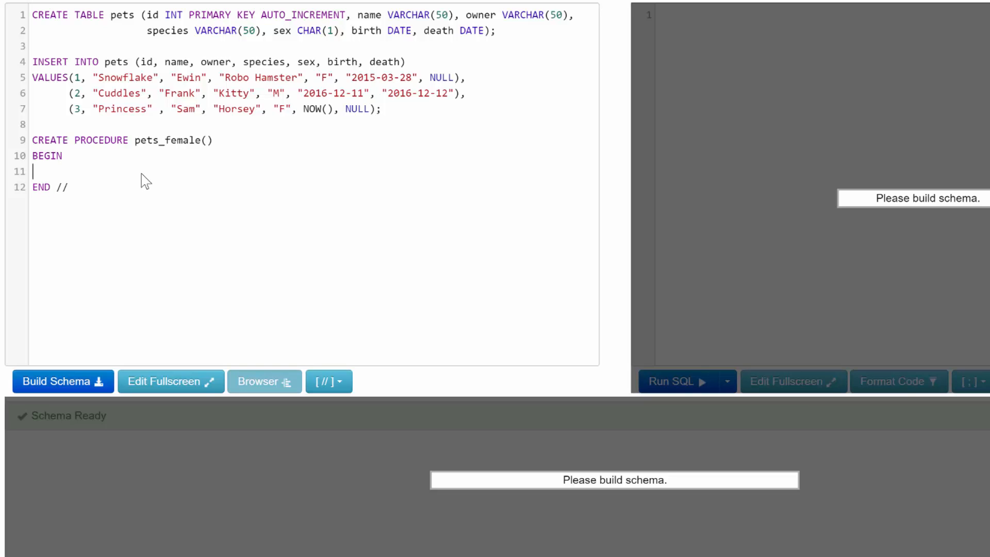
click(39, 124)
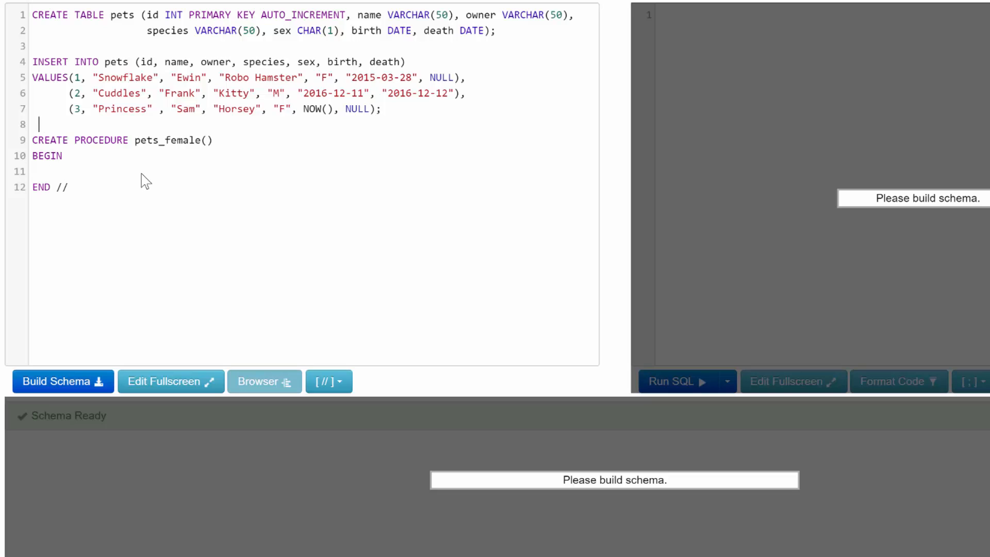
text(DELIM)
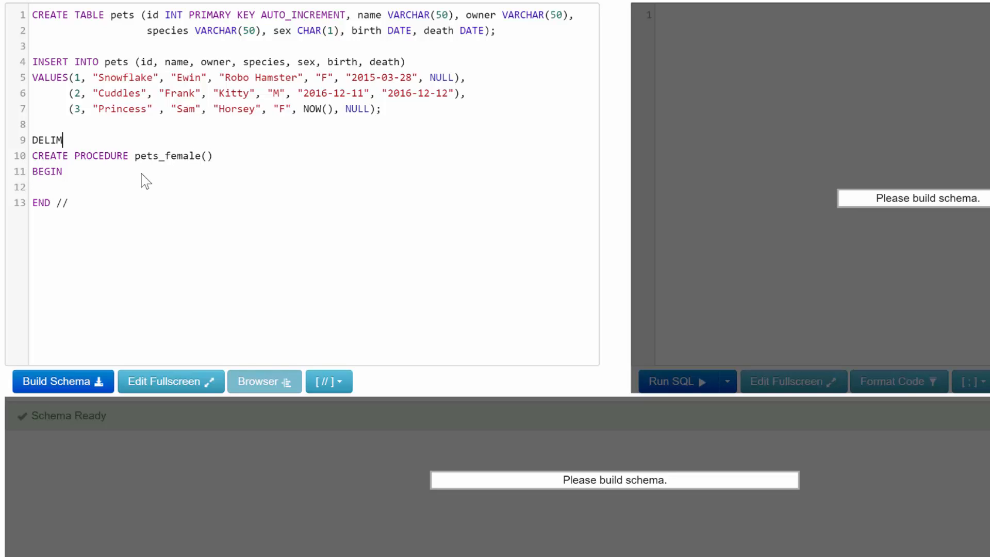
text(ITER //)
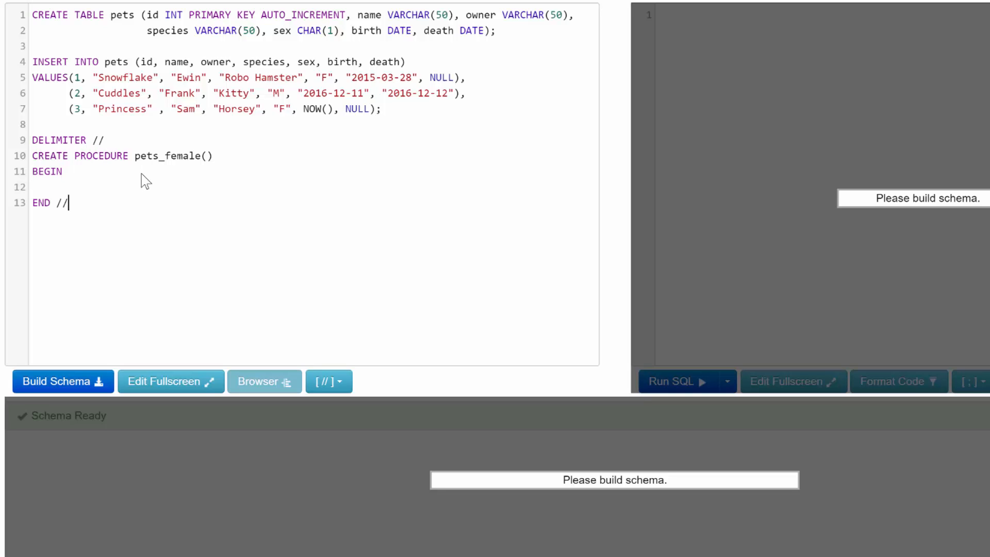
text(DELIMITER)
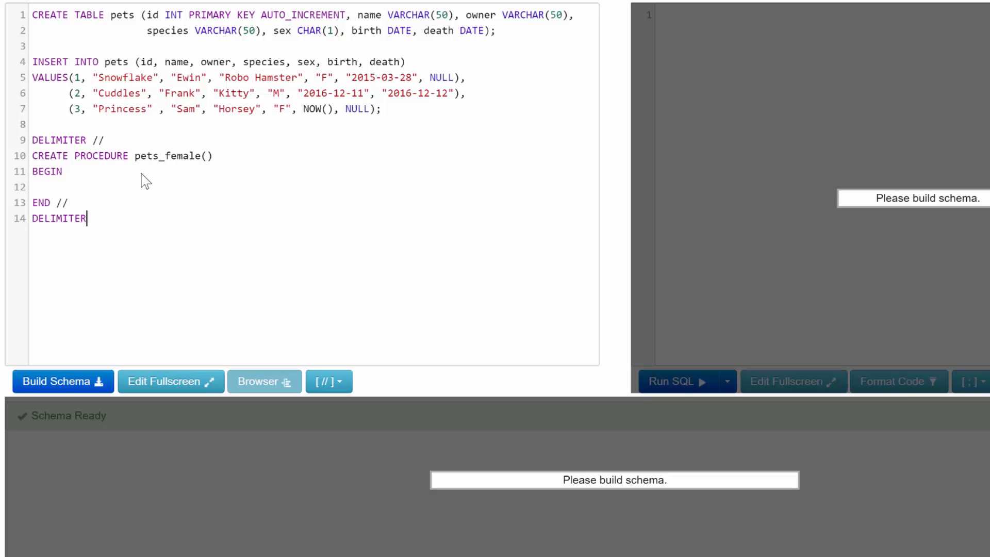
text(;)
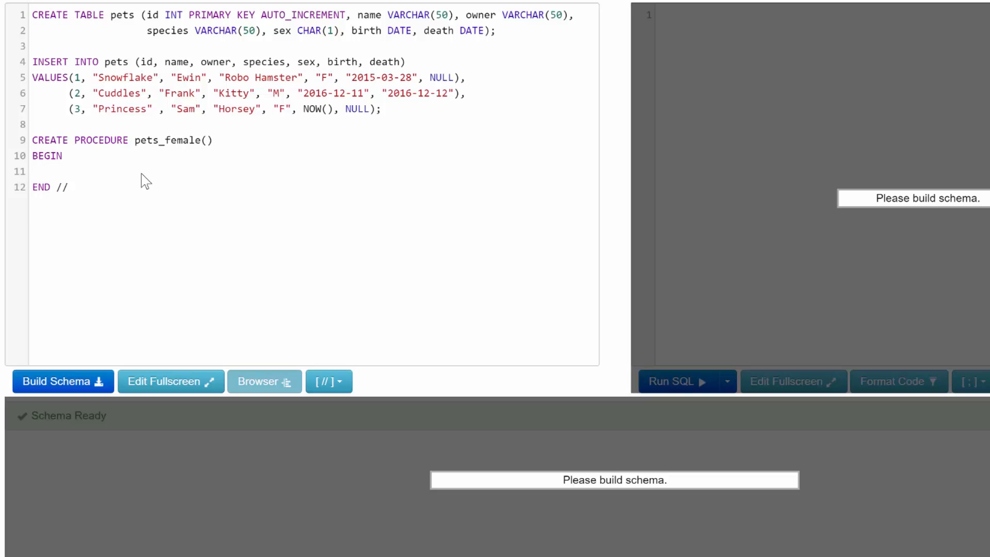
mouse_move(194, 210)
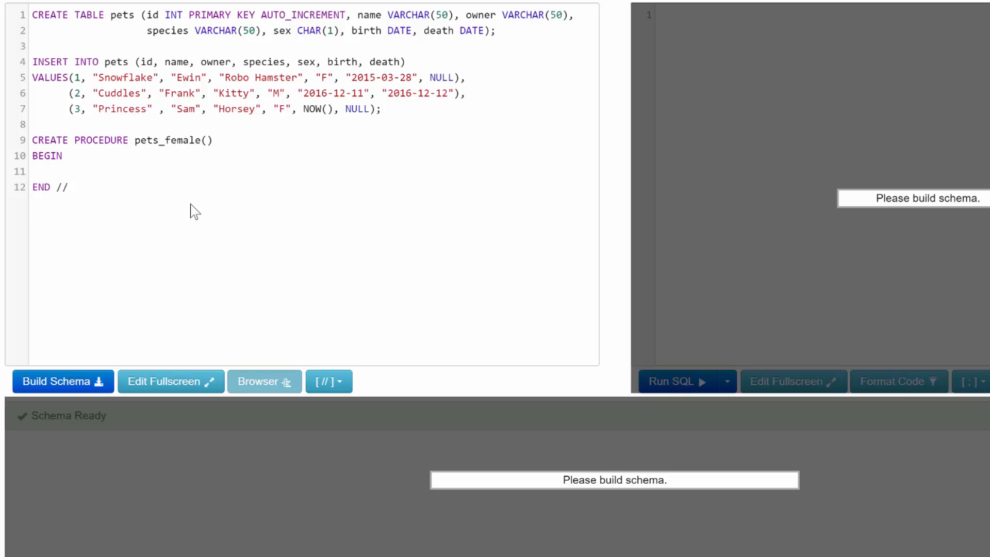
Step: Fill the procedure body with SELECT * FROM pets WHERE sex = "F";
text(SELECT)
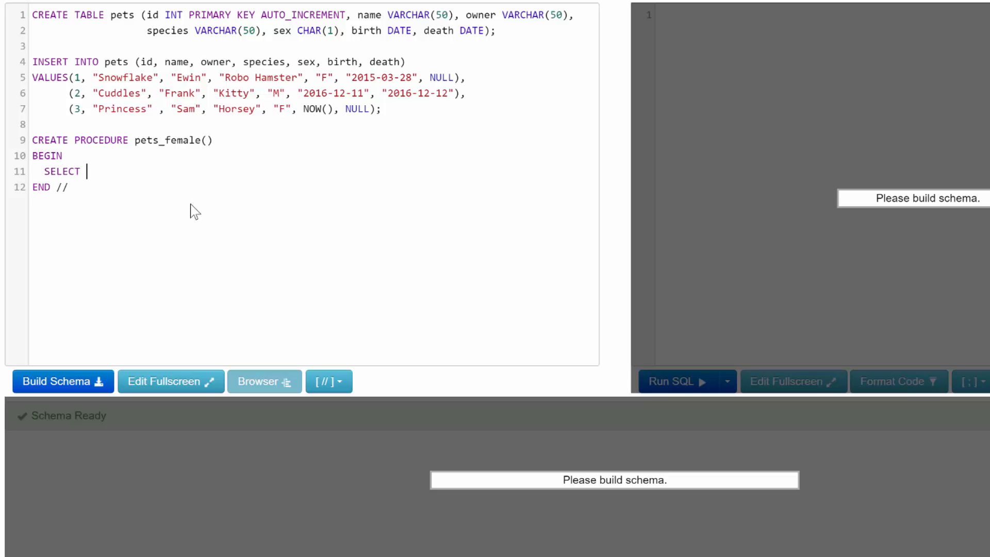
text(* FROM)
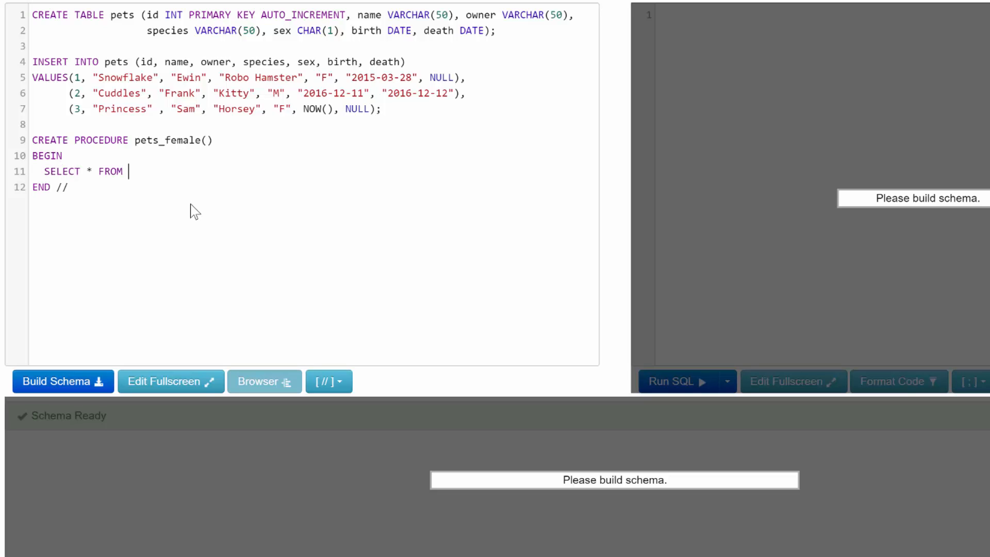
text(pets)
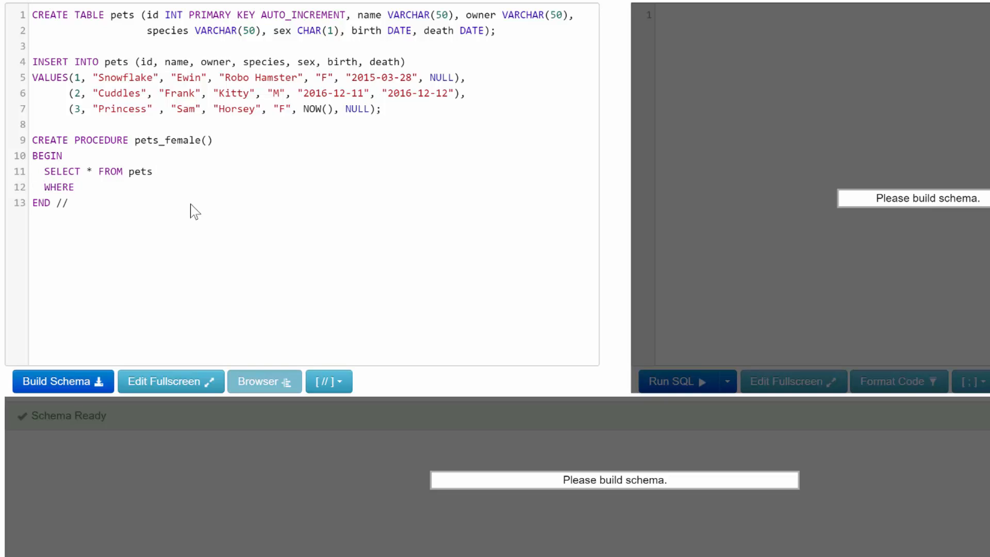
text(sex)
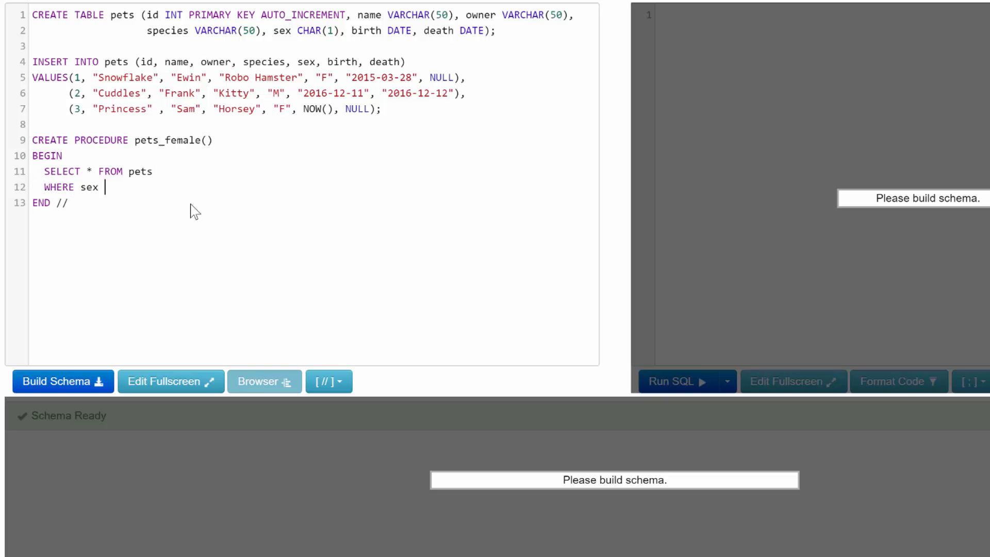
text(= "f")
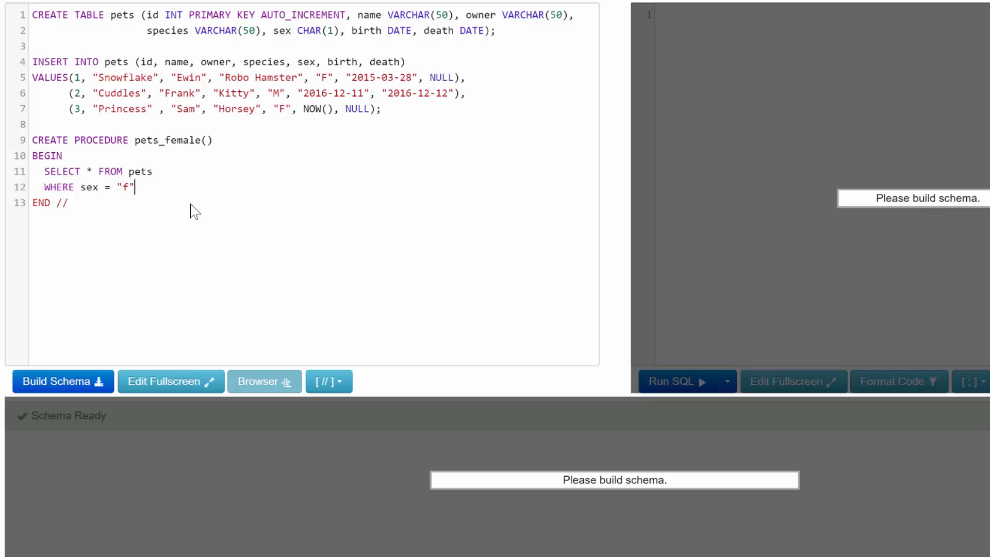
text(F";)
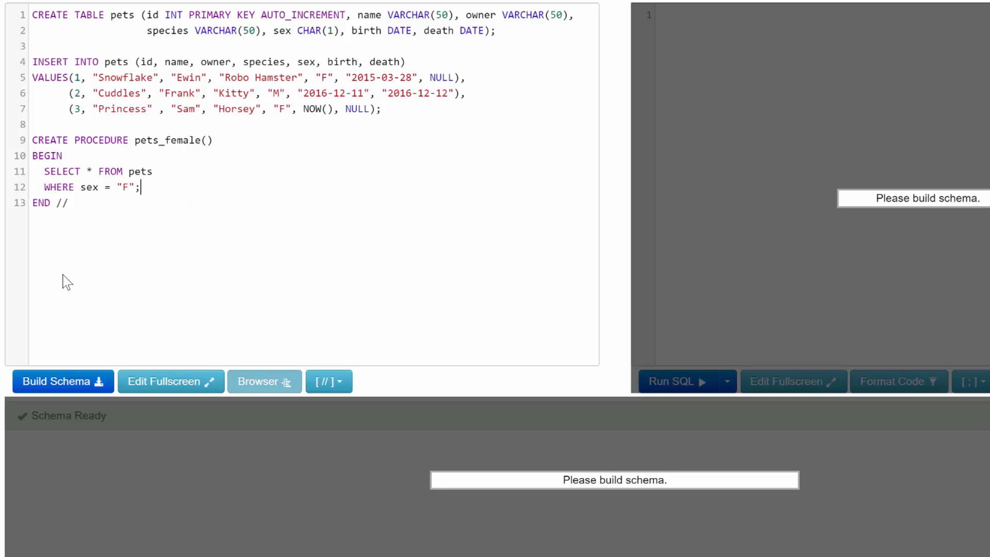
mouse_move(55, 381)
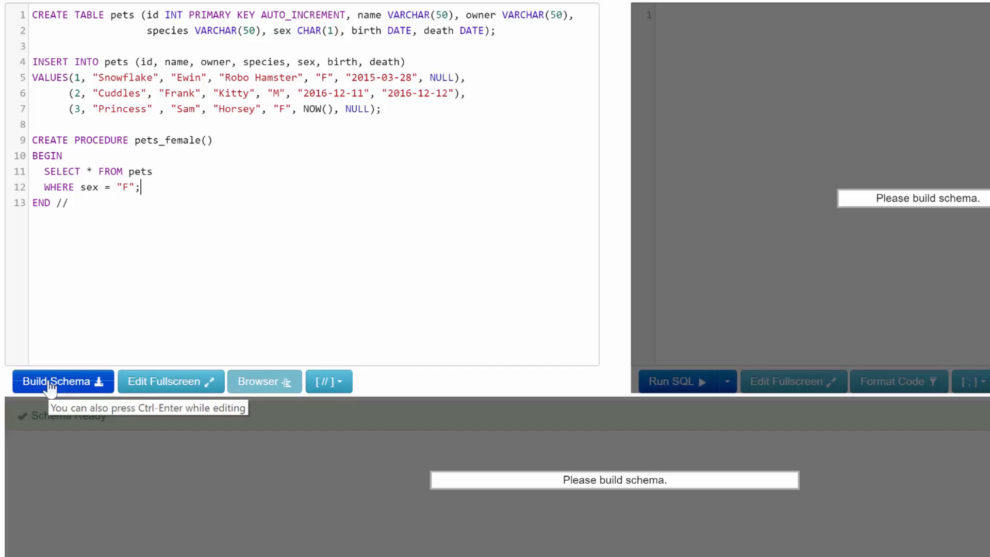
Step: Build the schema and run CALL pets_female(), listing Snowflake and Princess
click(62, 380)
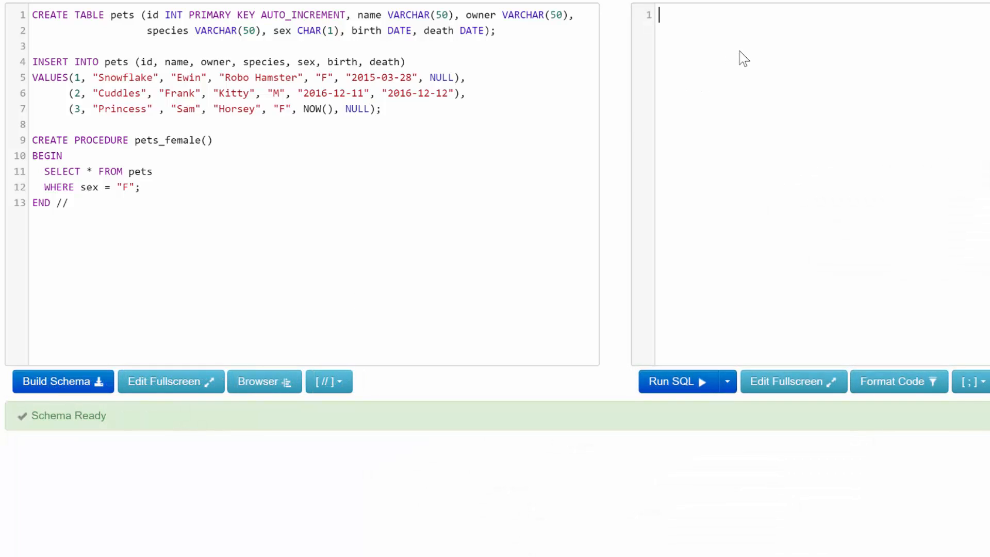
text(CALL pet)
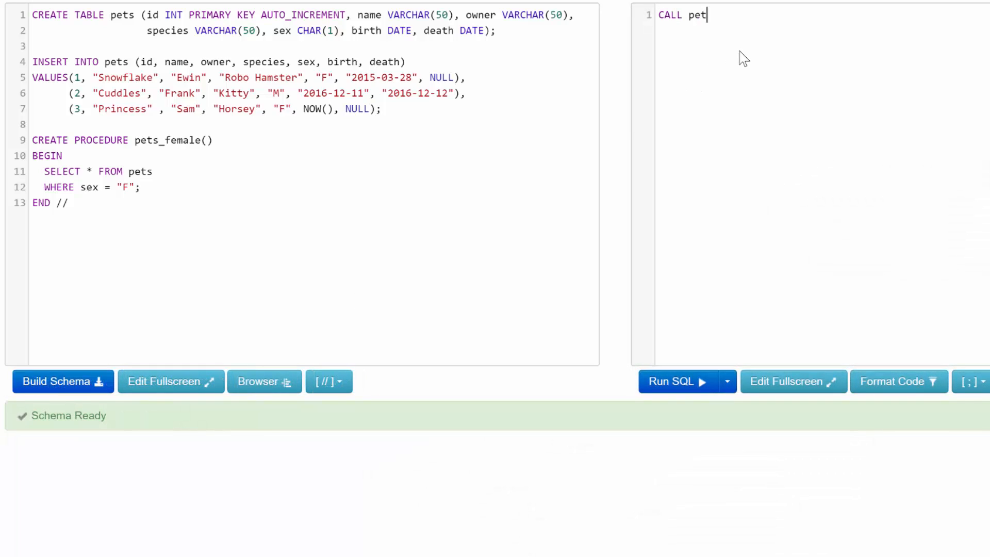
text(s_female();)
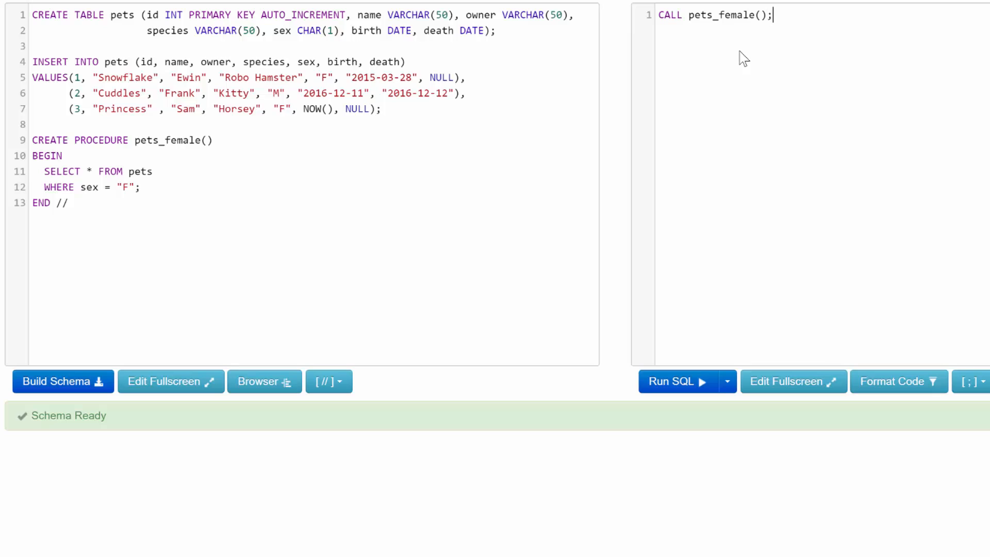
mouse_move(760, 44)
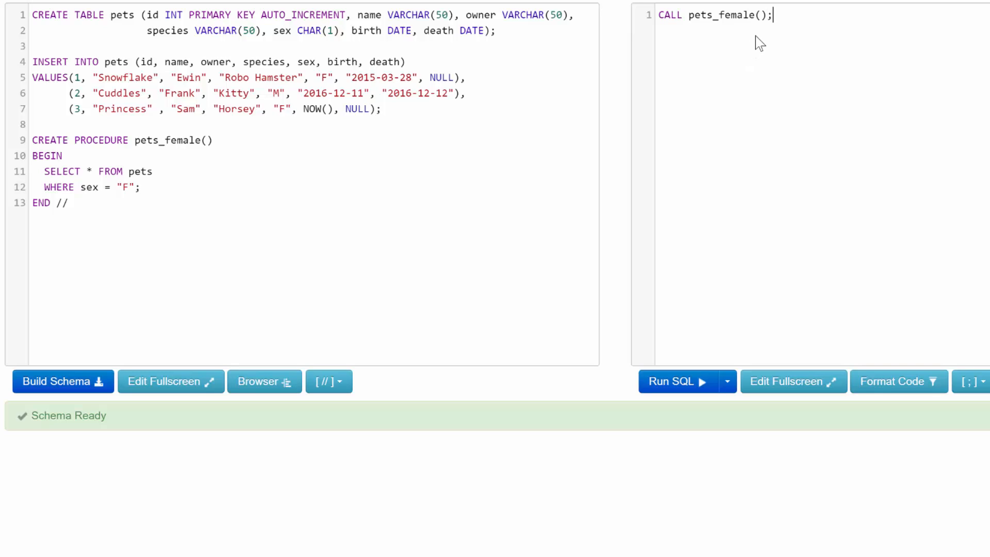
key(Backspace)
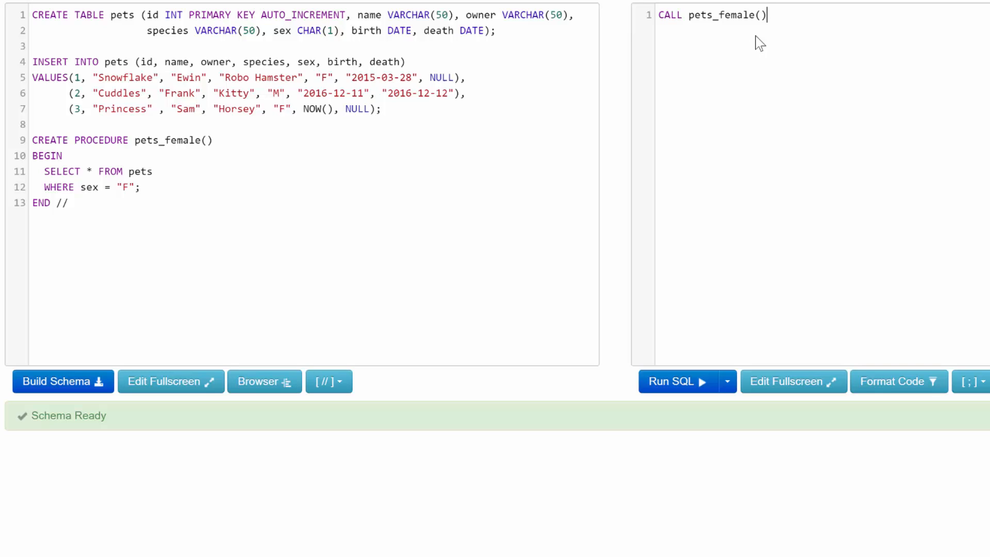
mouse_move(673, 389)
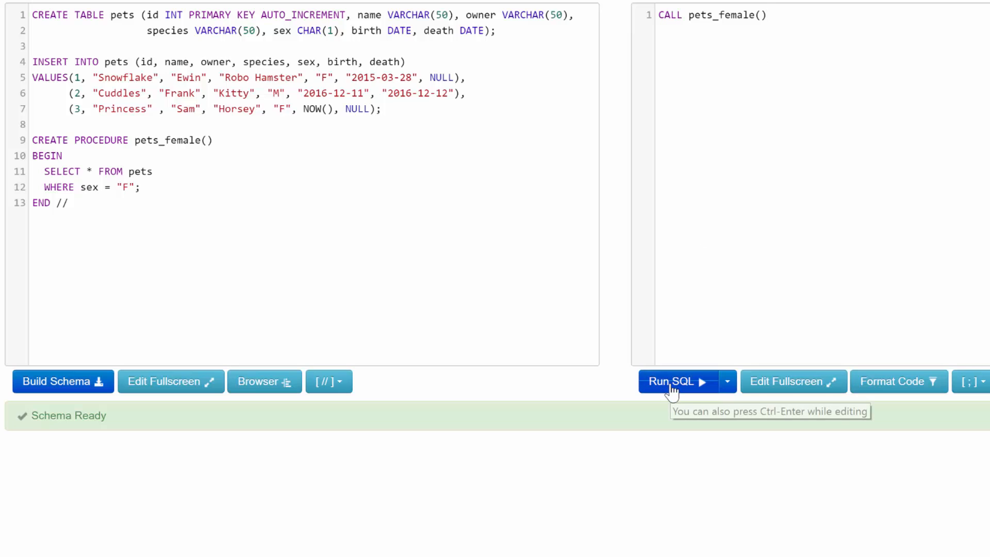
click(679, 381)
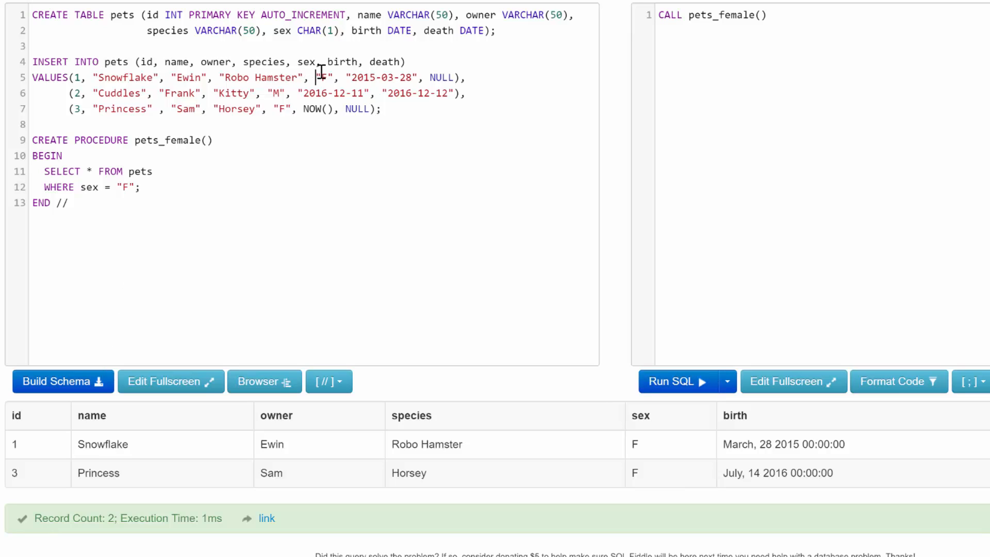
mouse_move(277, 108)
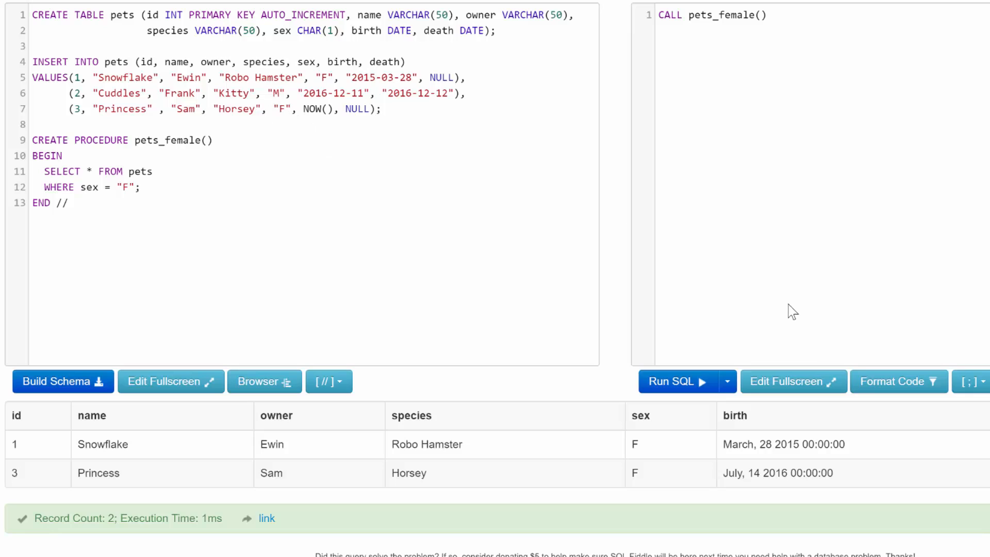
mouse_move(165, 420)
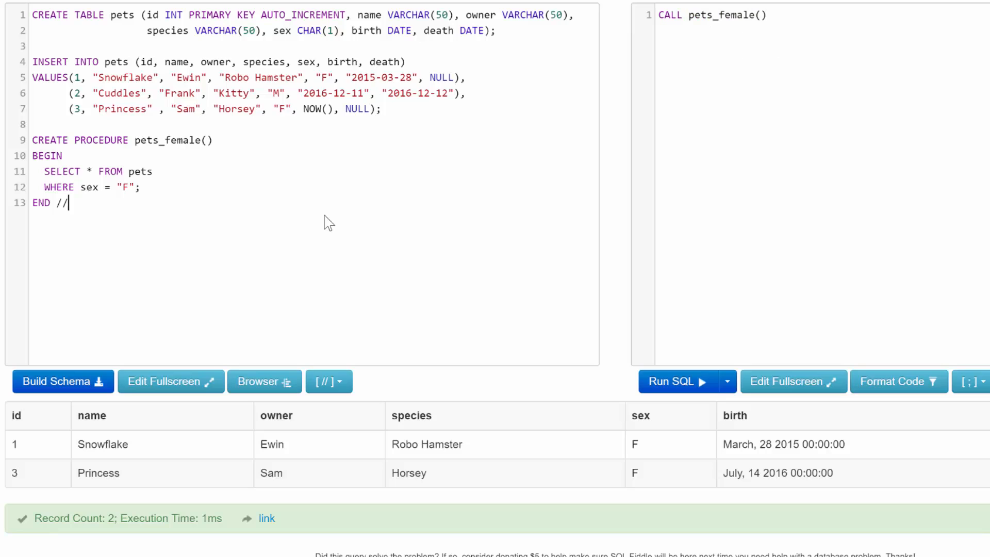
Step: Declare CREATE PROCEDURE pets_female_with_birthdate() with its BEGIN line
text(CREATE proc)
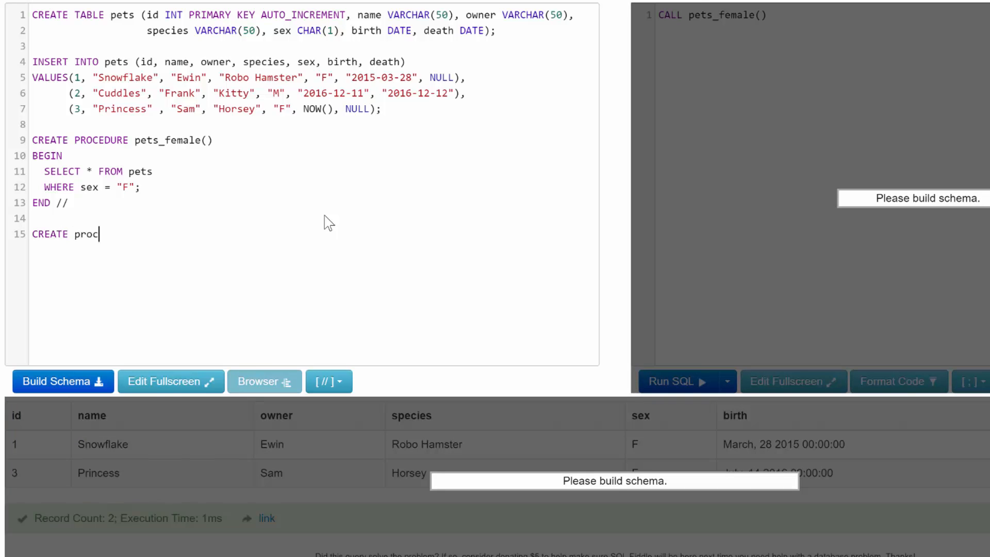
text(edure)
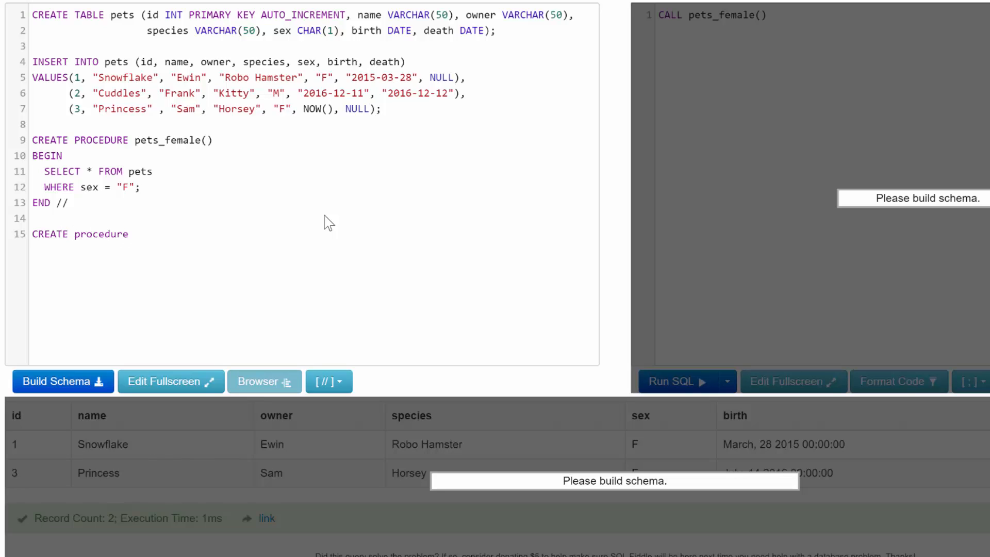
click(130, 235)
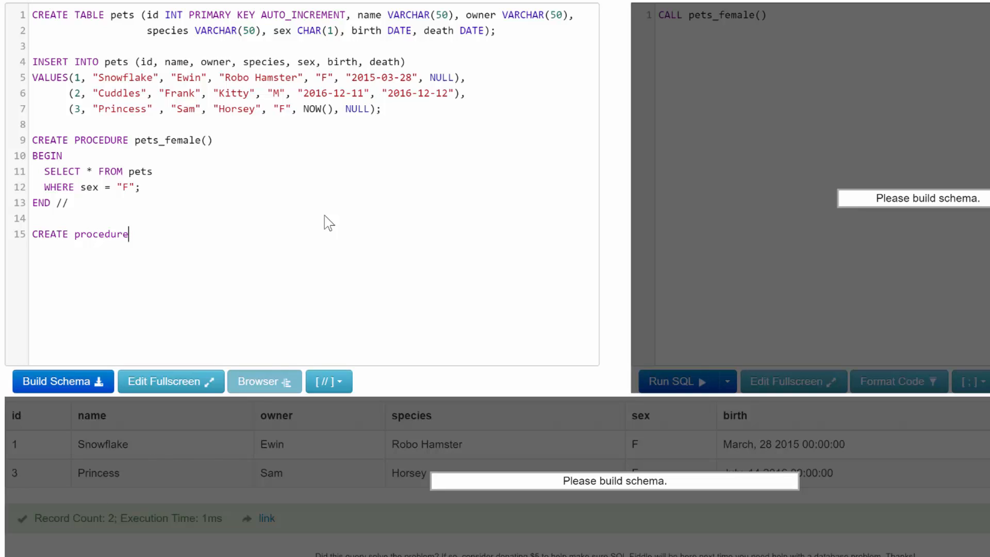
text(PR)
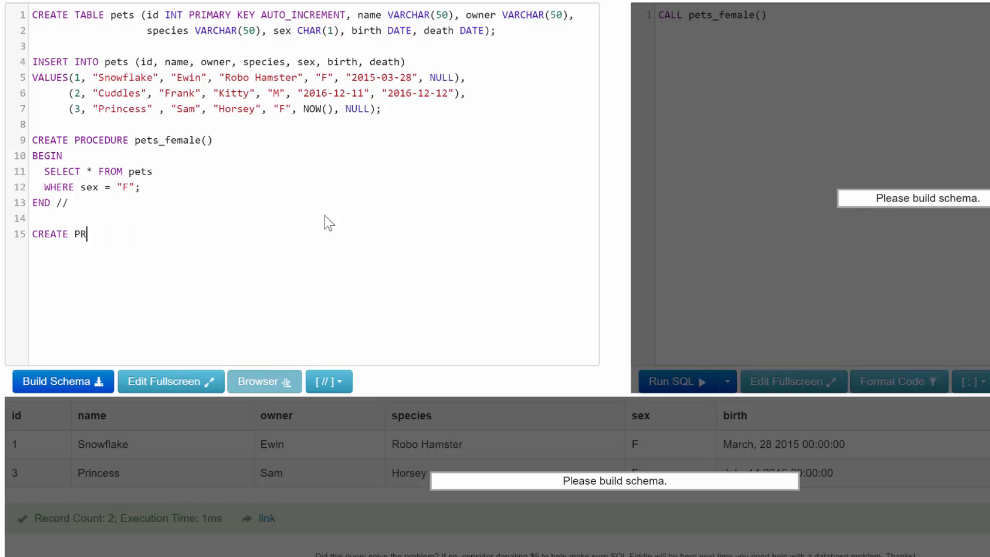
text(OCEDURE pets)
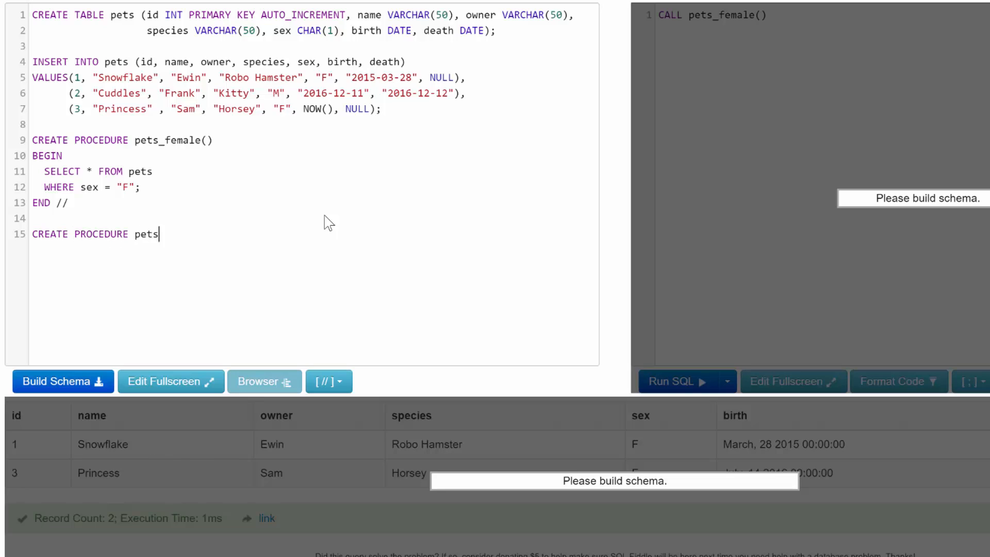
text(_female)
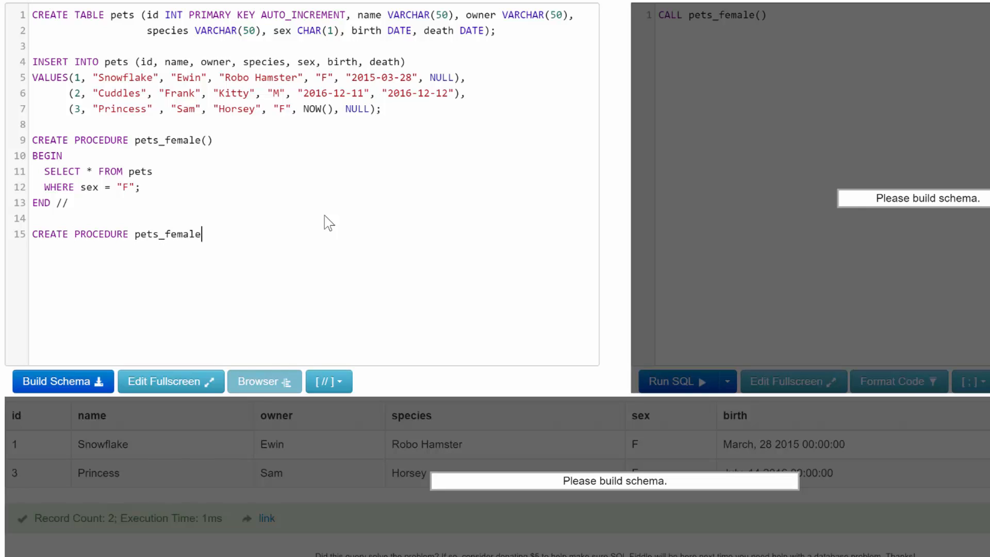
text(_with_b)
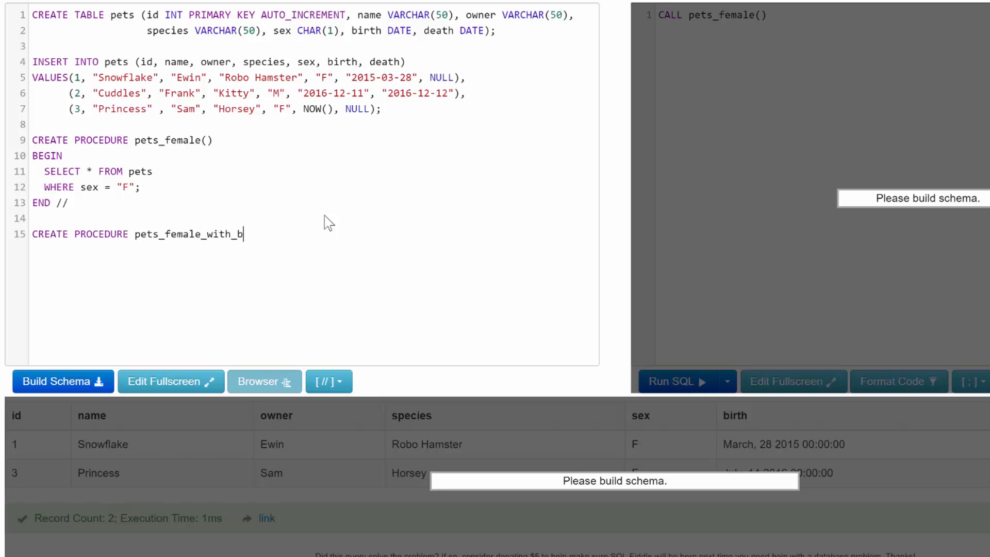
text(irthdate())
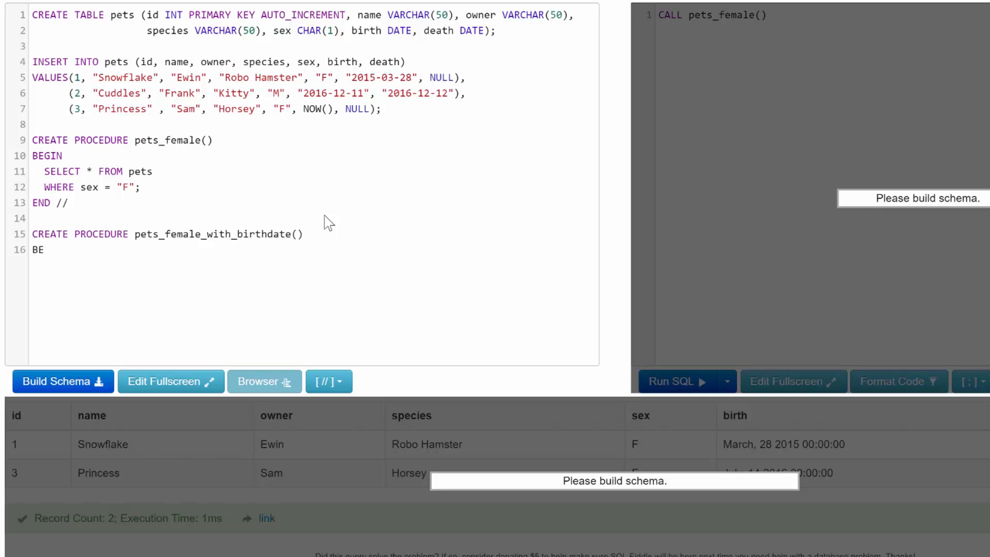
text(GIN)
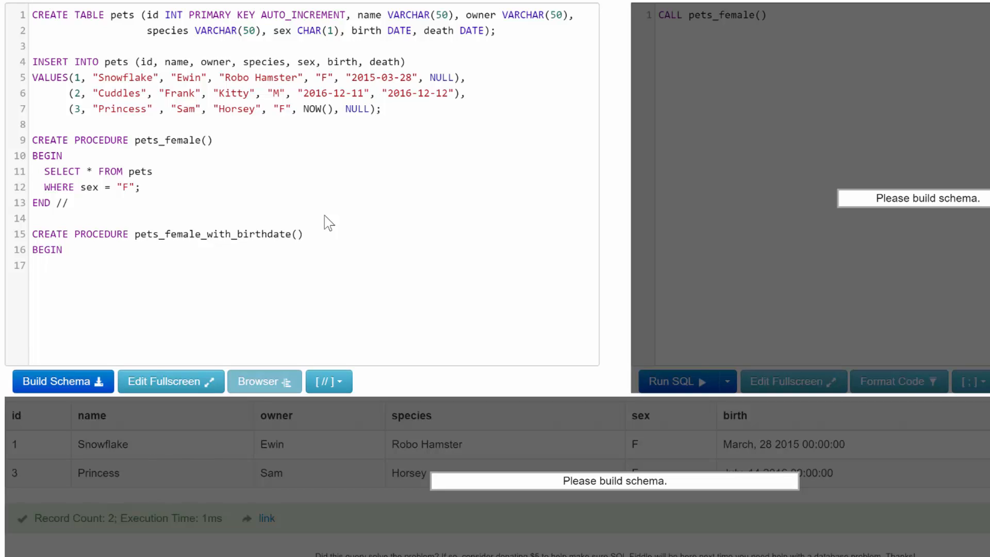
text(SET)
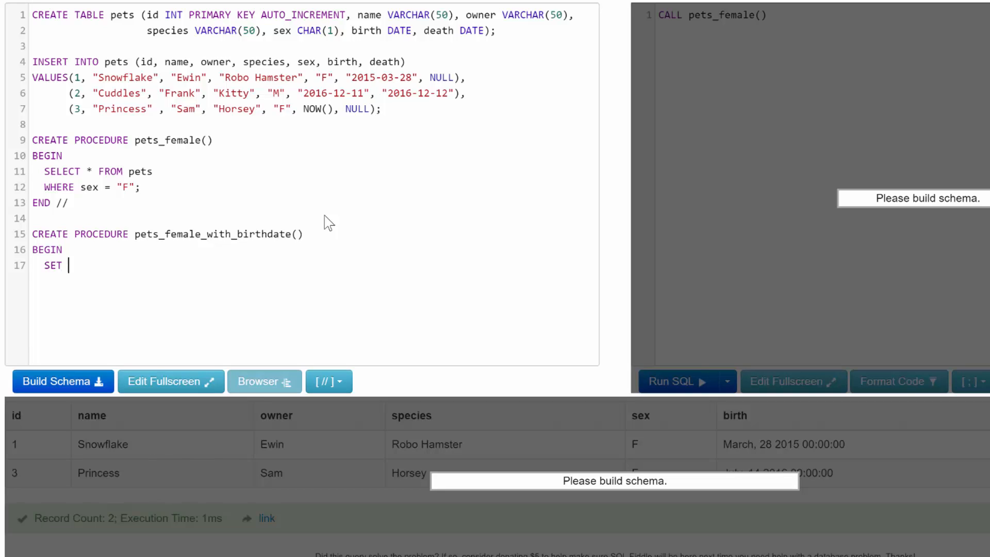
text(@birthdate :)
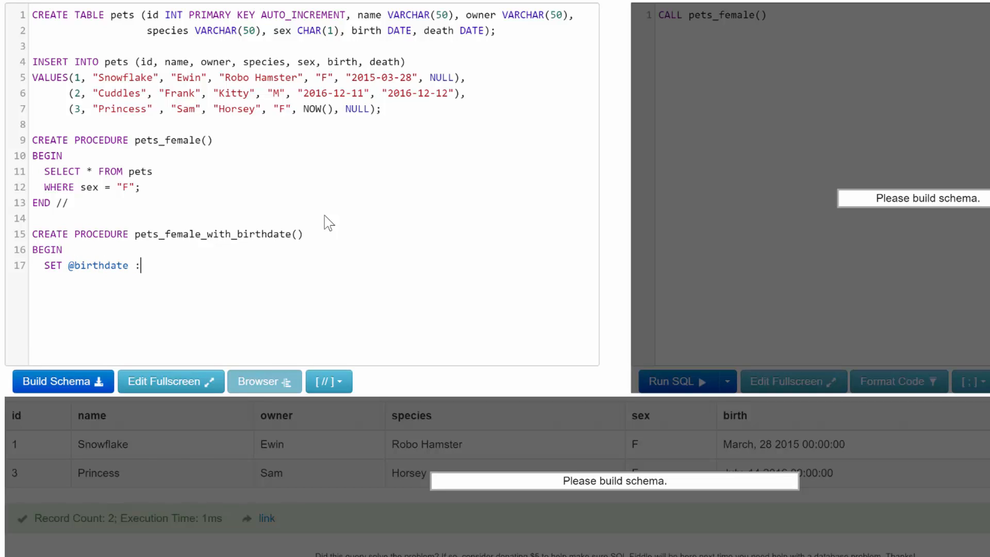
text(= ")
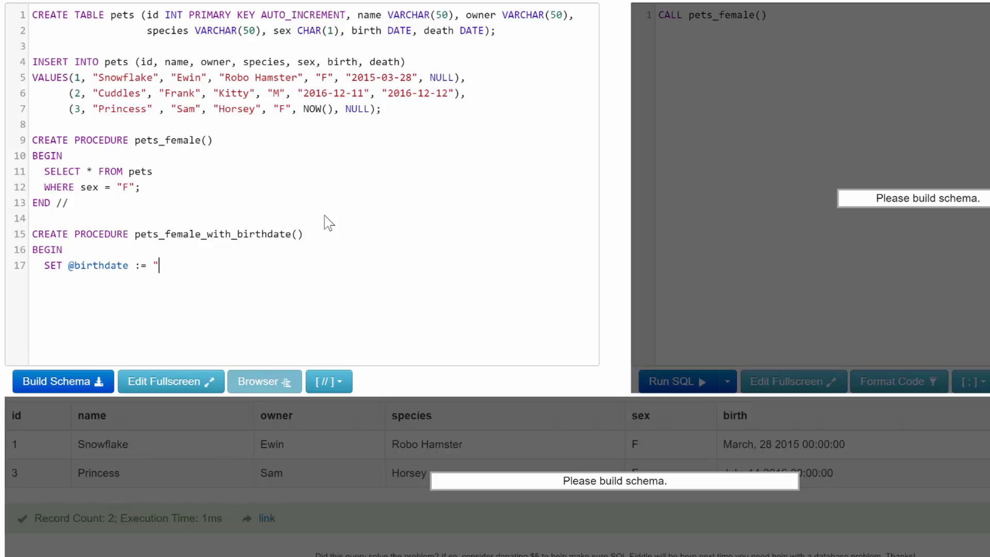
text(2)
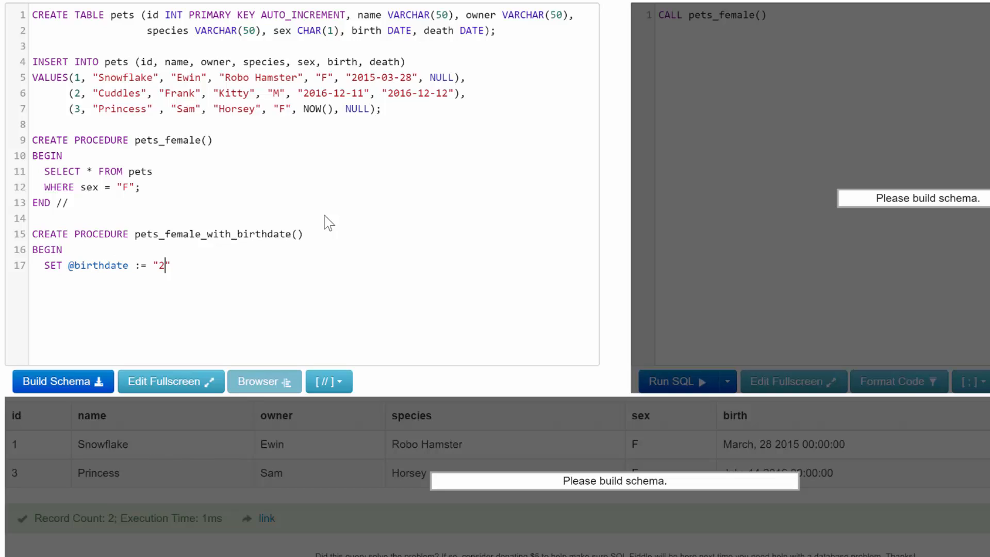
text(015-03)
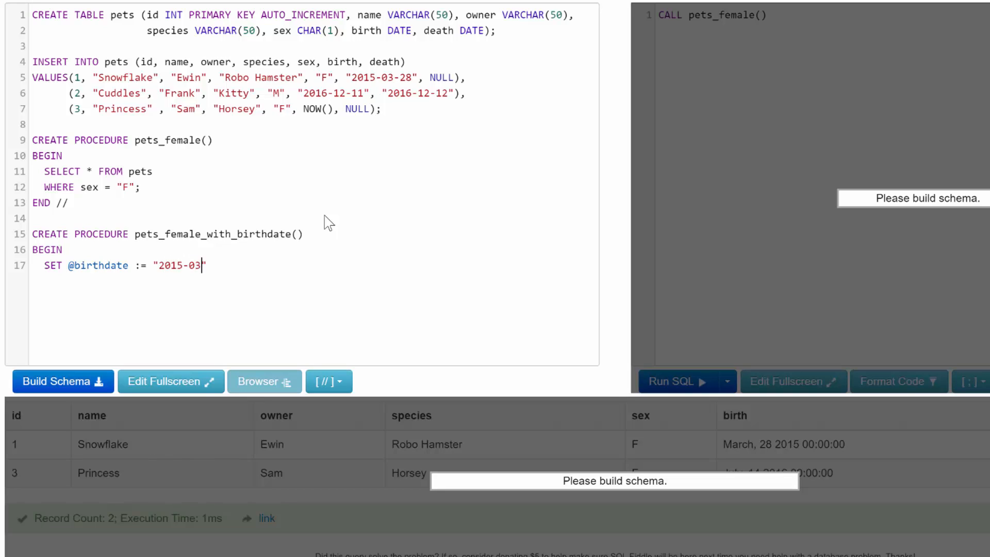
text(28";)
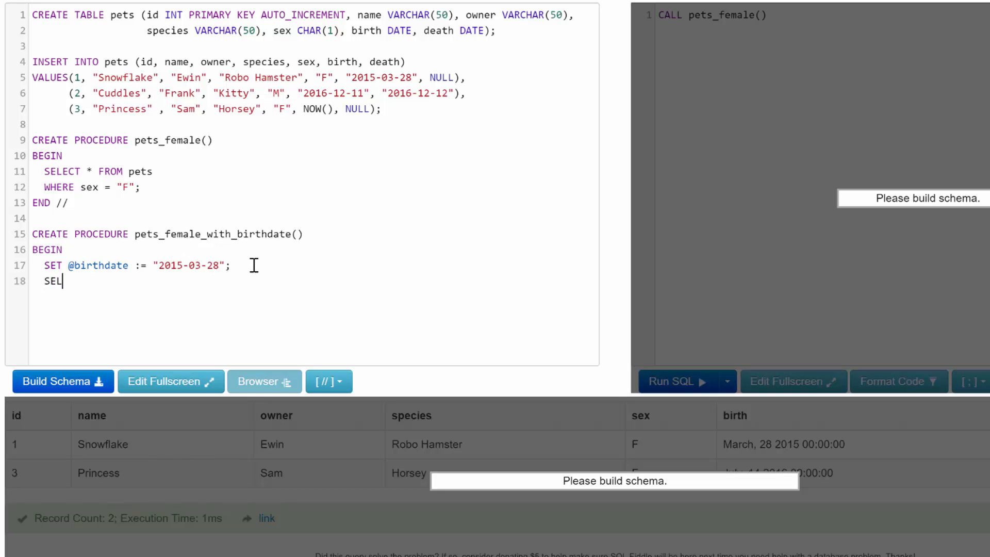
text(ECT * FROM)
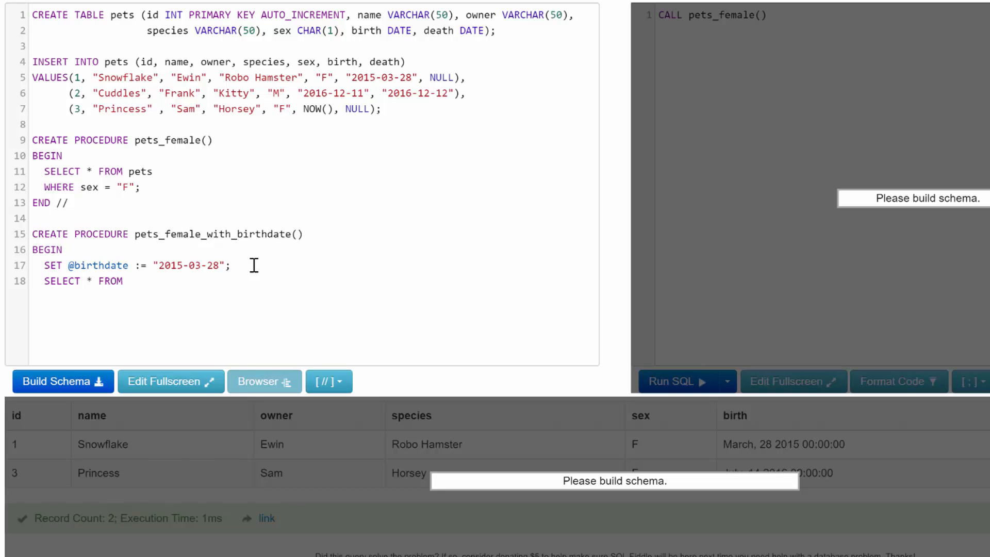
text(pets)
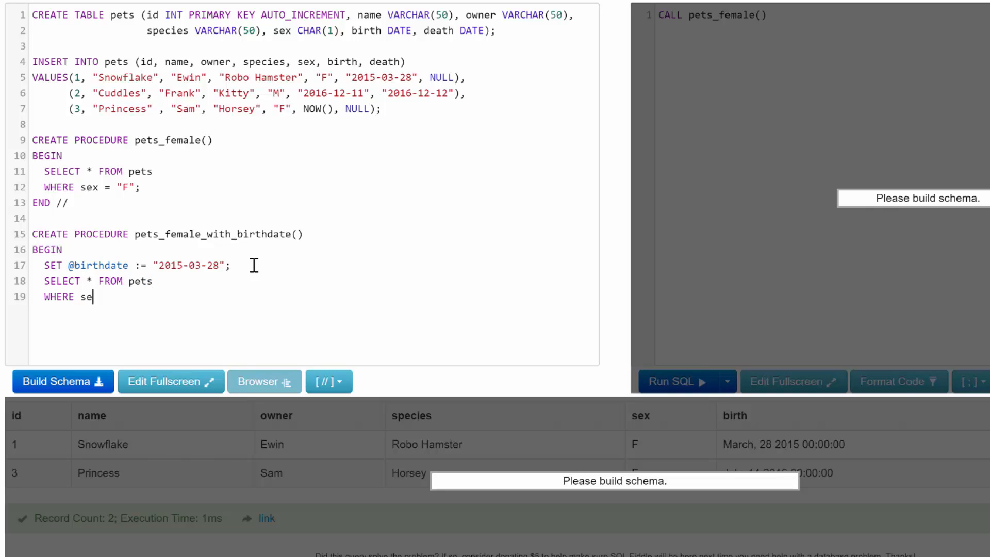
text(x = "F)
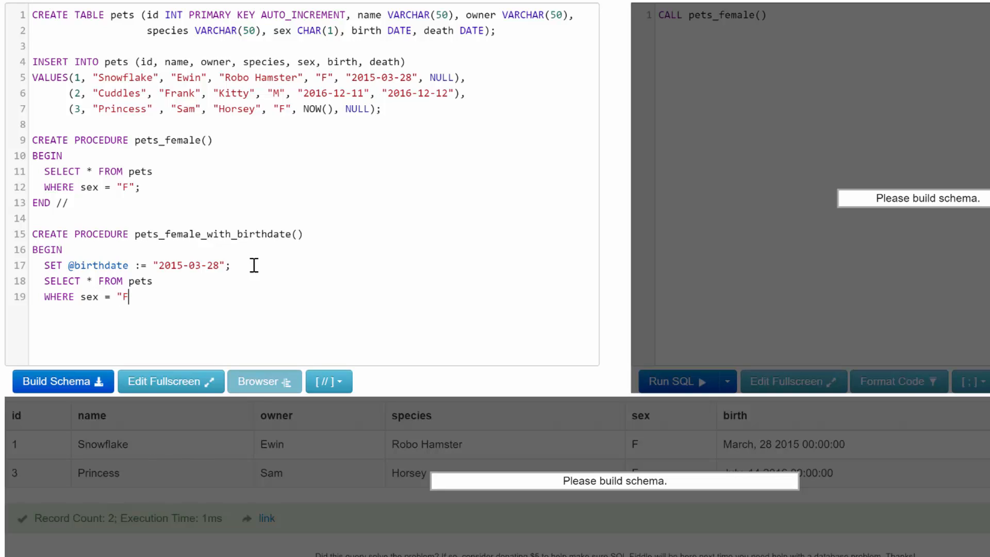
text(AN)
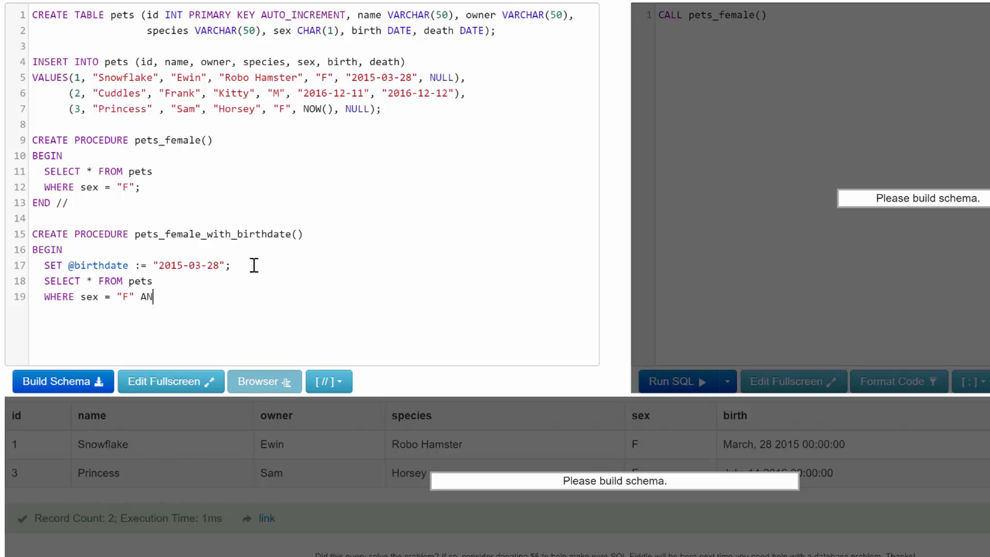
text(D birth =)
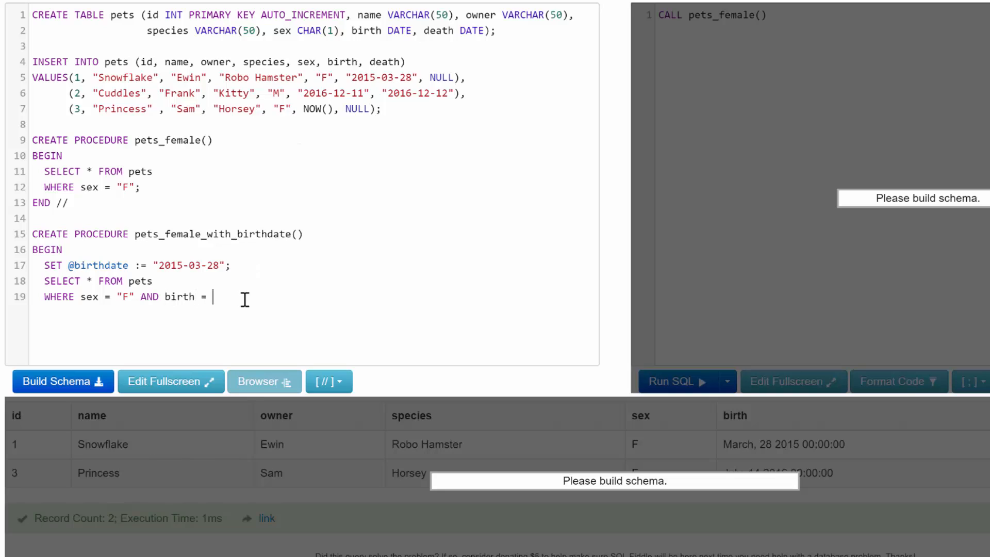
text(@birt)
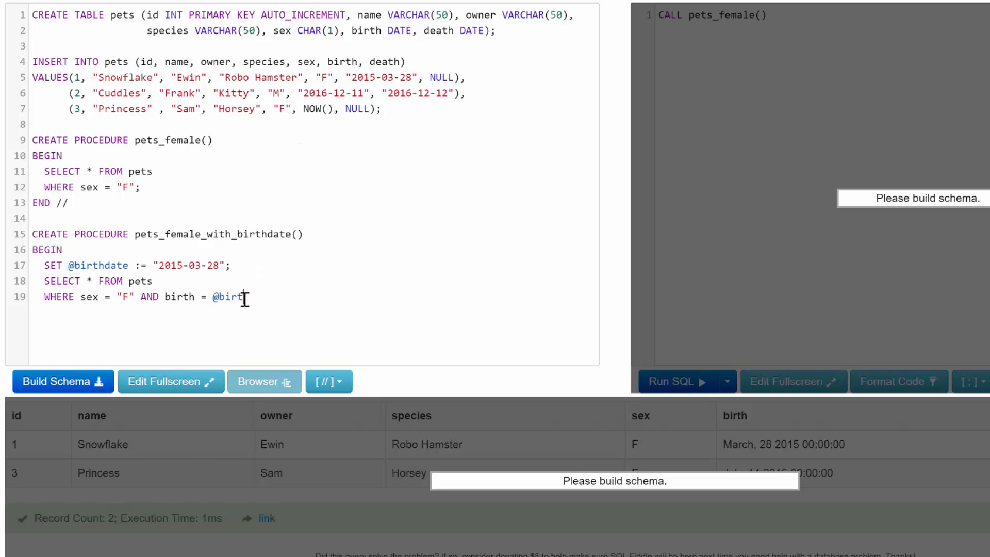
text(hdate;)
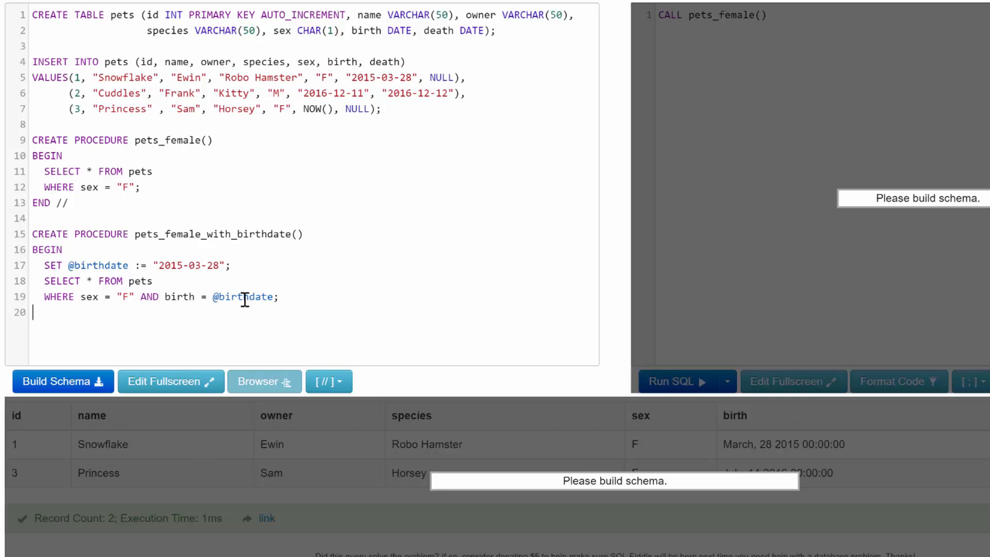
text(END //)
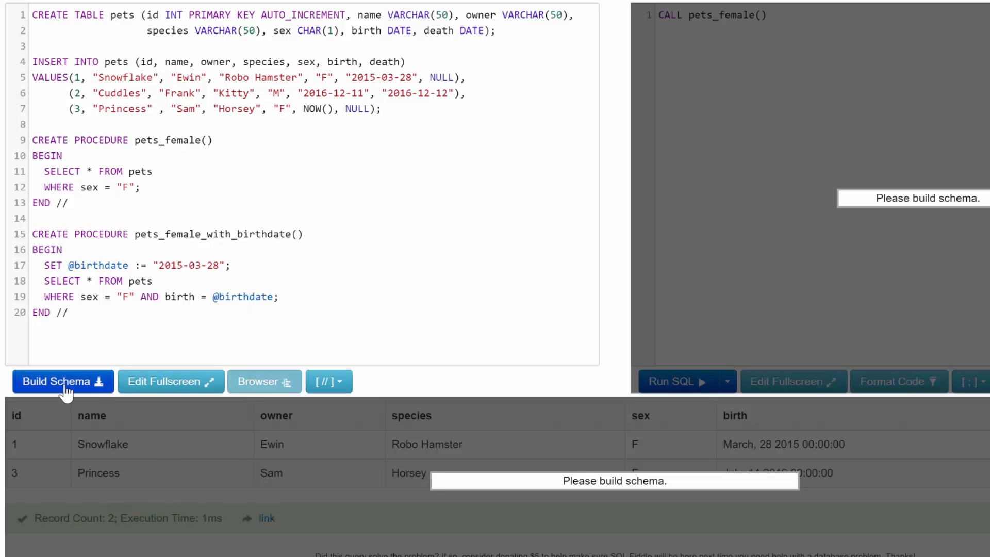
Step: Rebuild the schema and run both calls, returning the female pets and only Snowflake
click(63, 381)
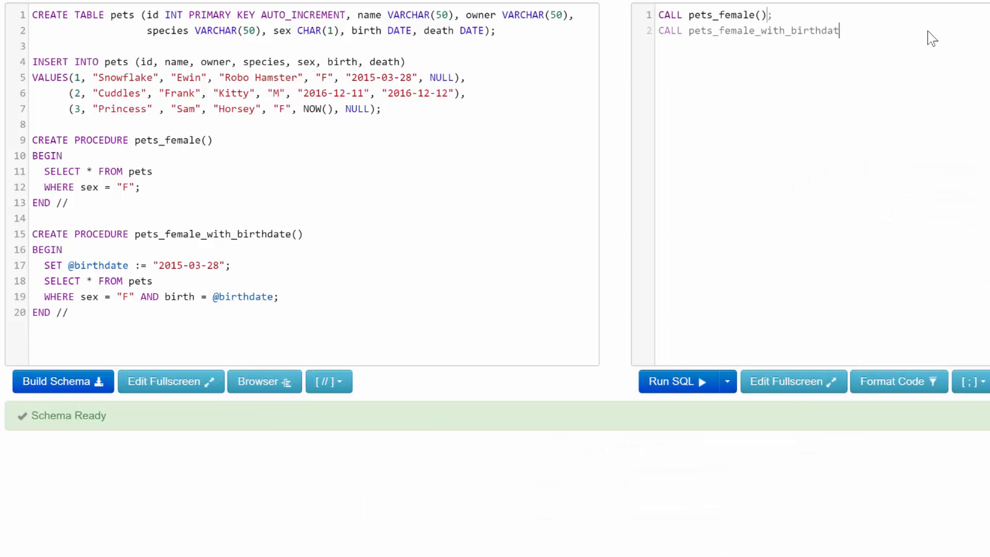
text(();)
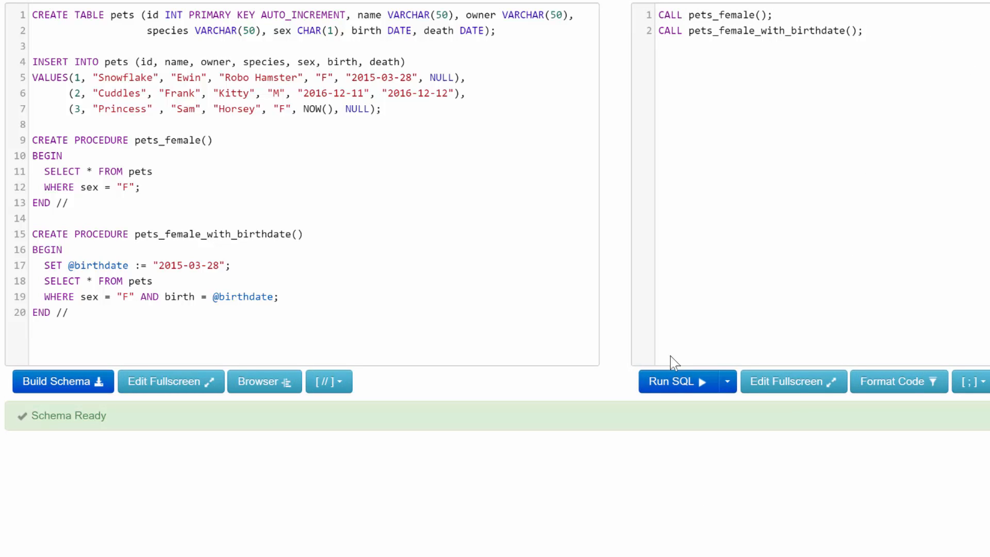
click(671, 381)
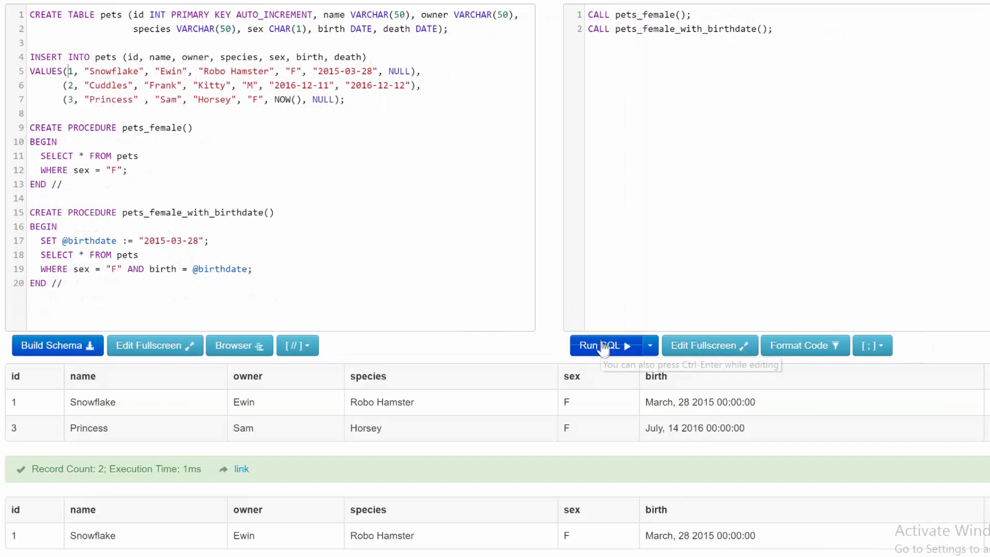
mouse_move(9, 500)
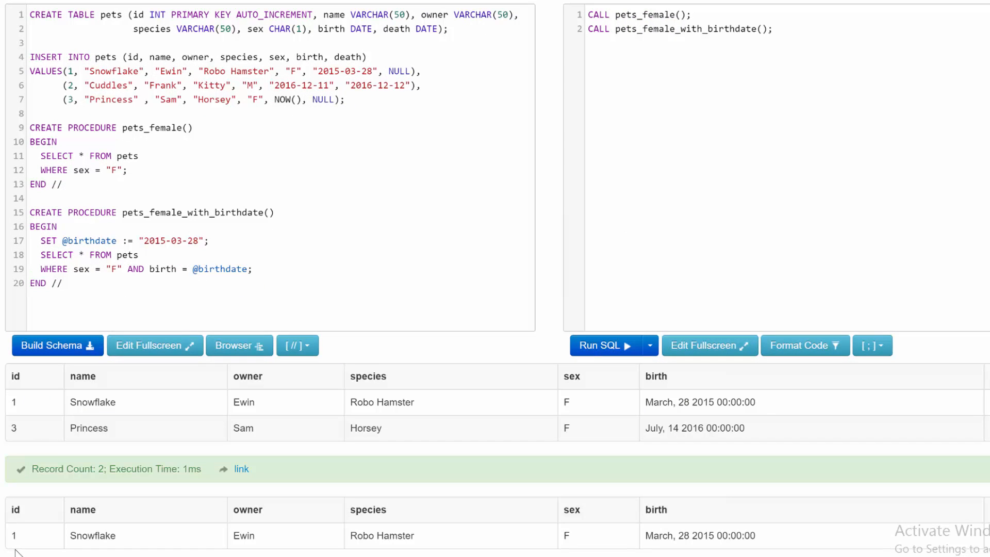
mouse_move(107, 149)
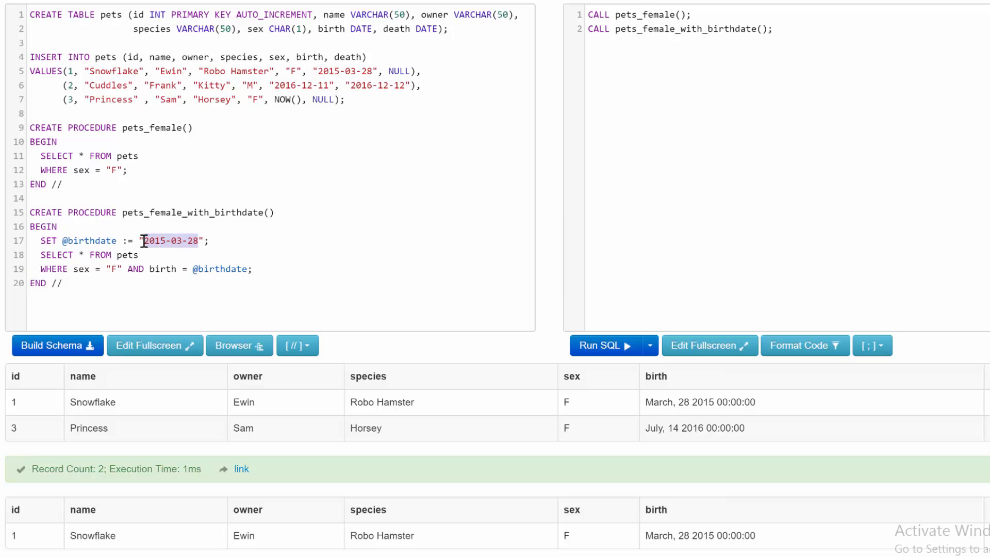
mouse_move(693, 28)
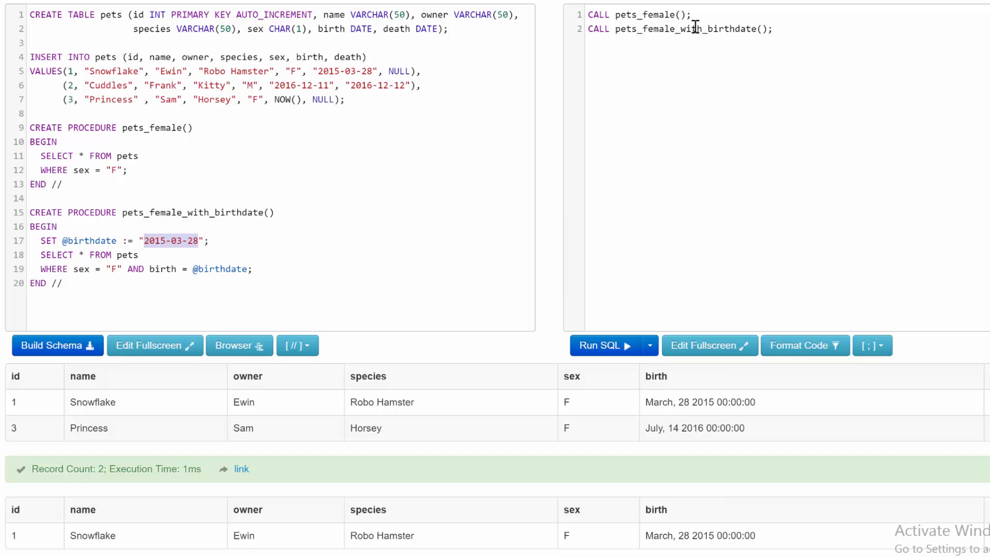
text(2015-")
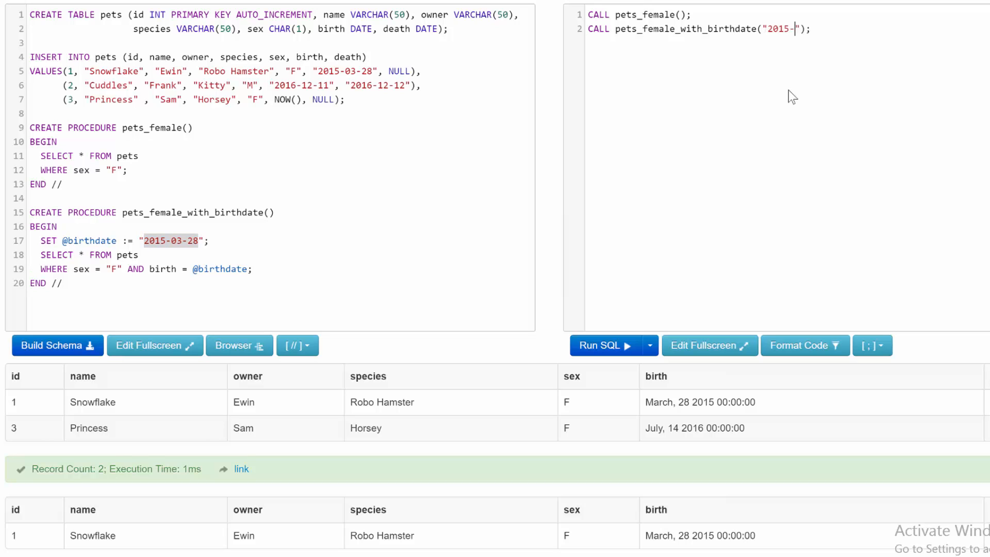
text(03-)
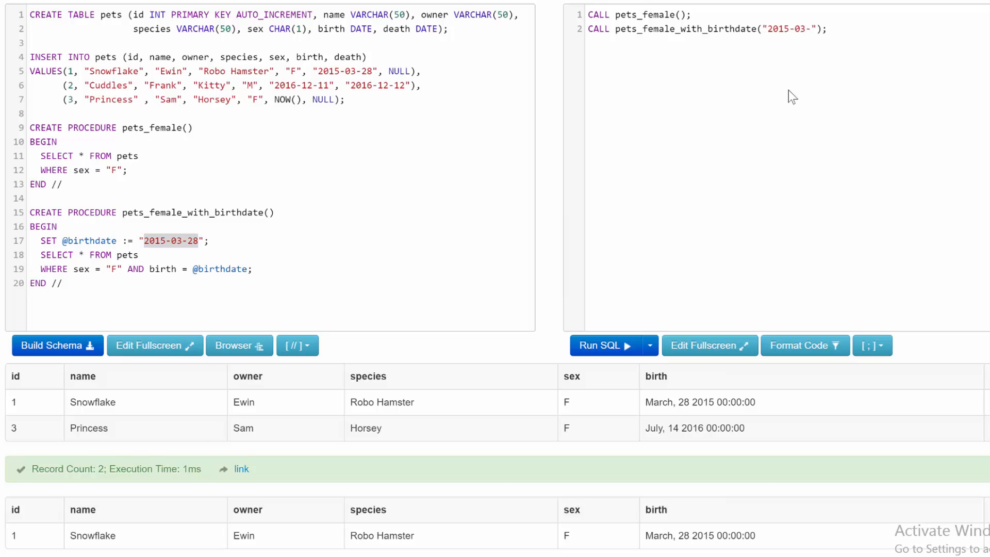
text(28)
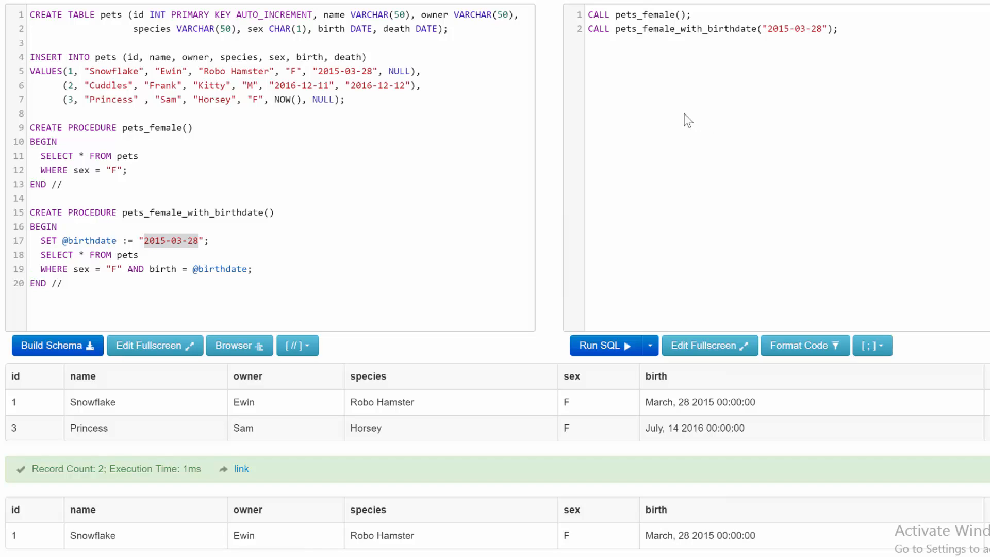
mouse_move(751, 472)
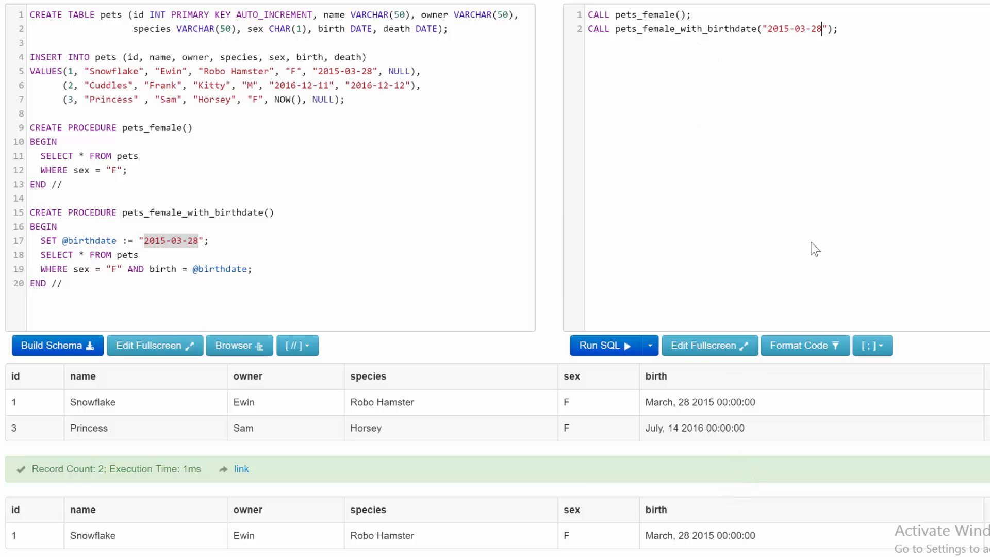
key(Backspace)
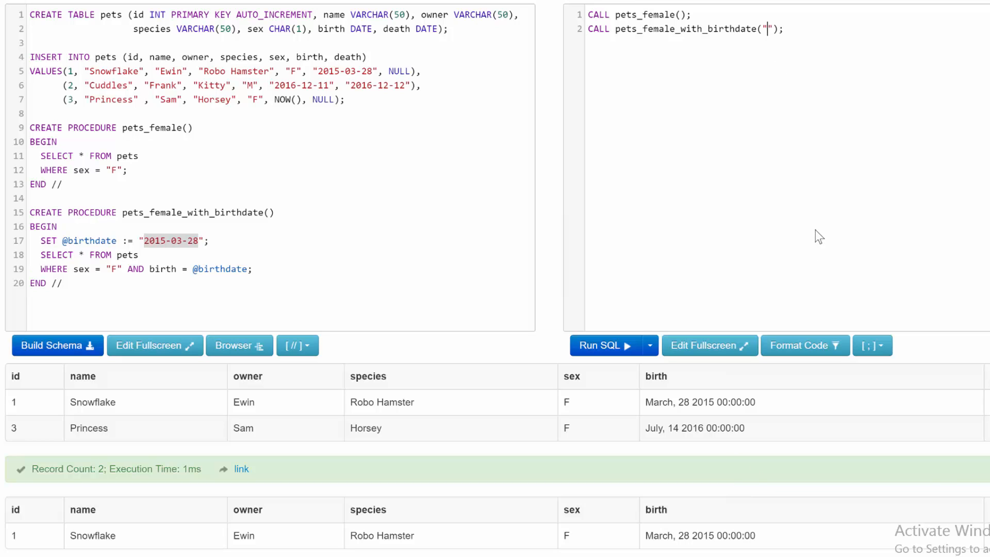
key(Backspace)
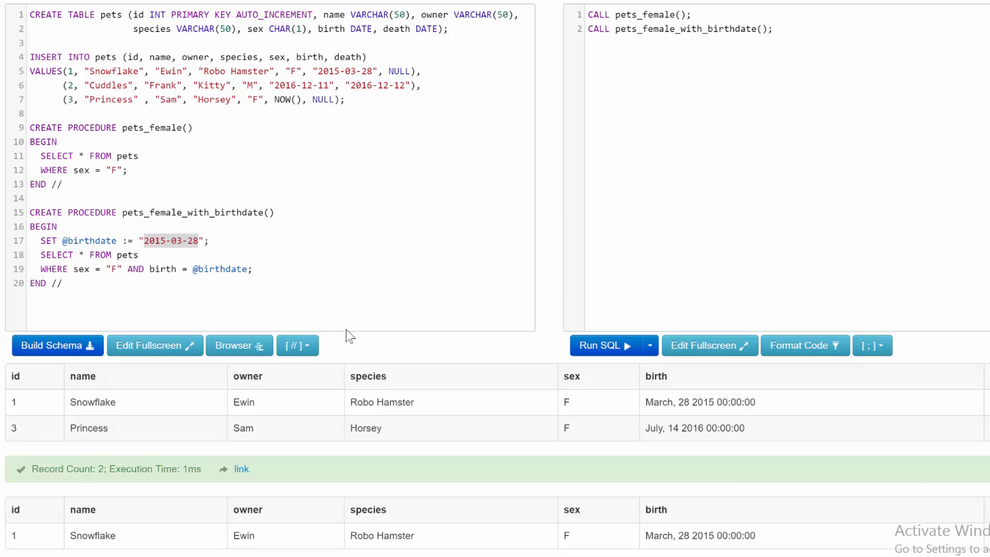
mouse_move(219, 235)
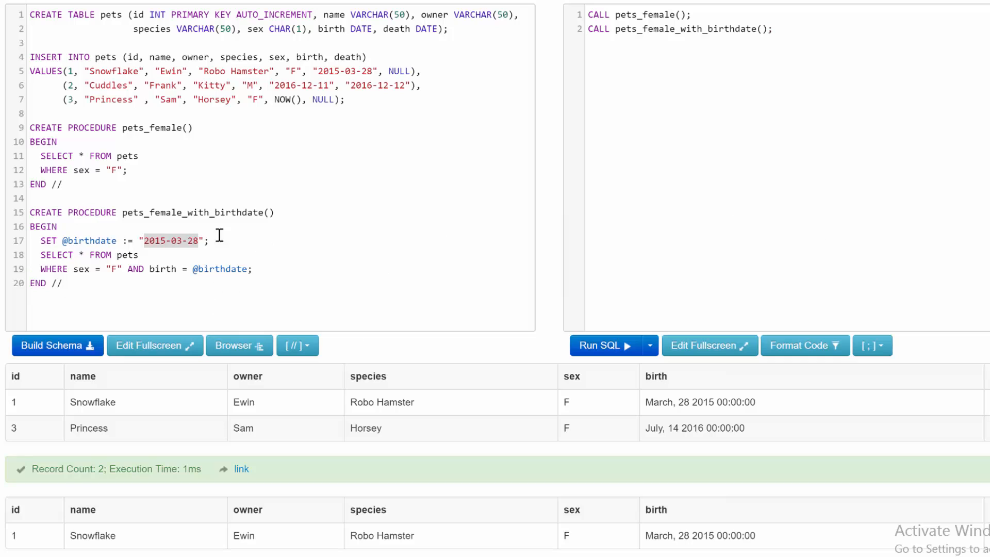
mouse_move(162, 268)
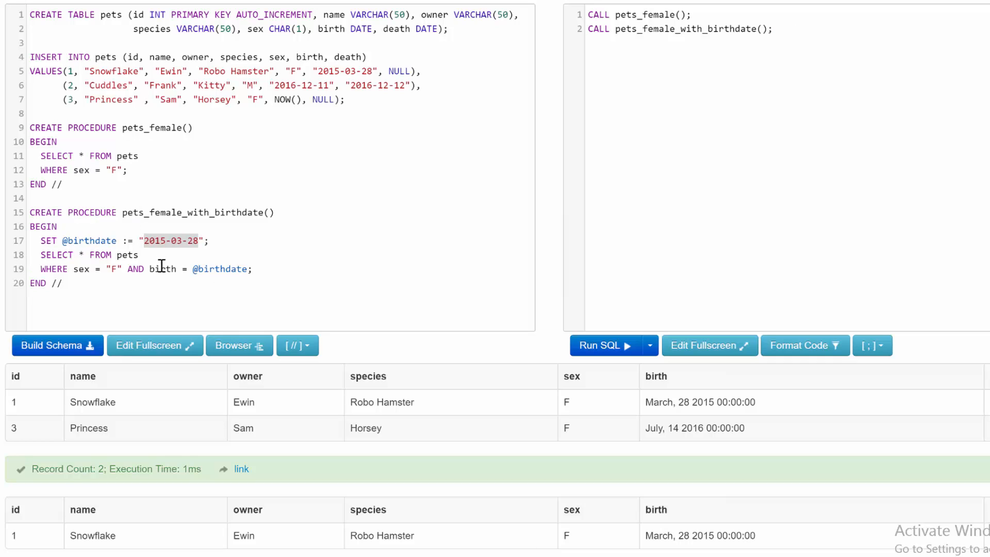
click(763, 29)
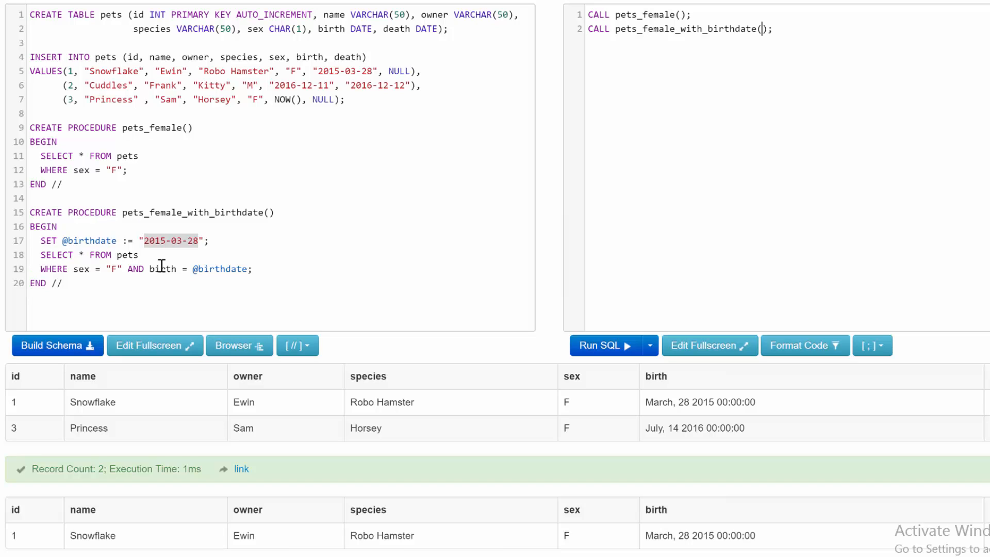
mouse_move(331, 210)
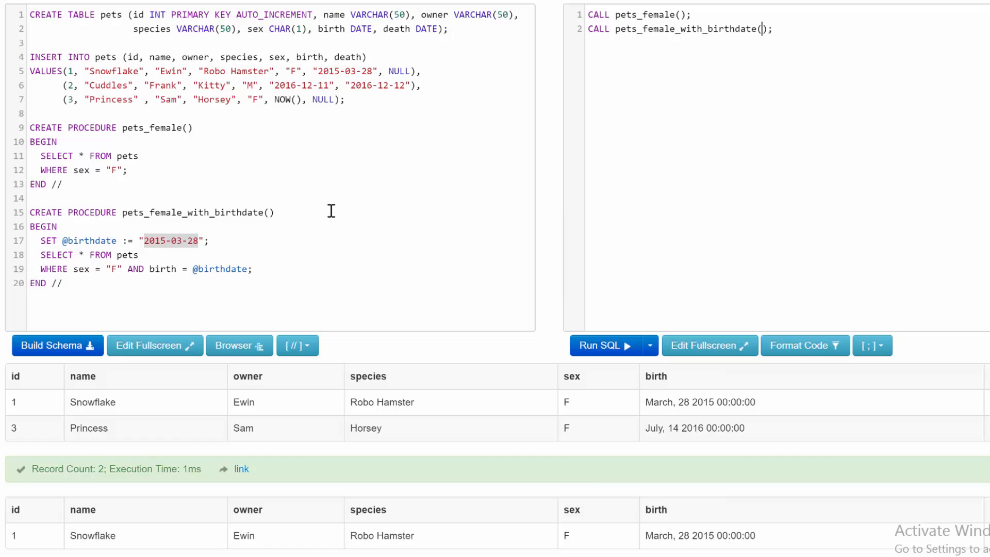